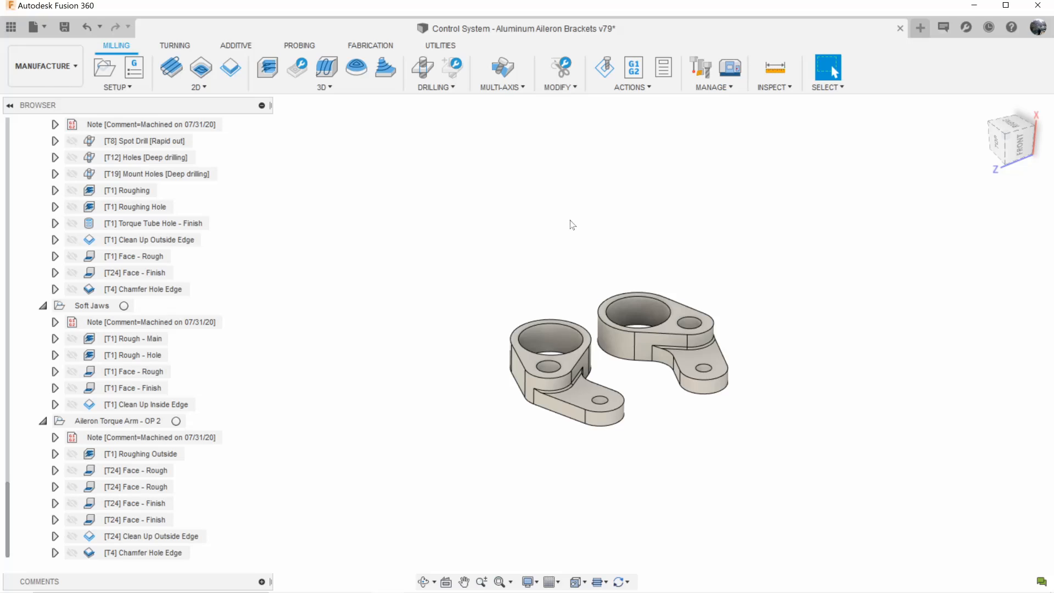
mouse_move(434, 158)
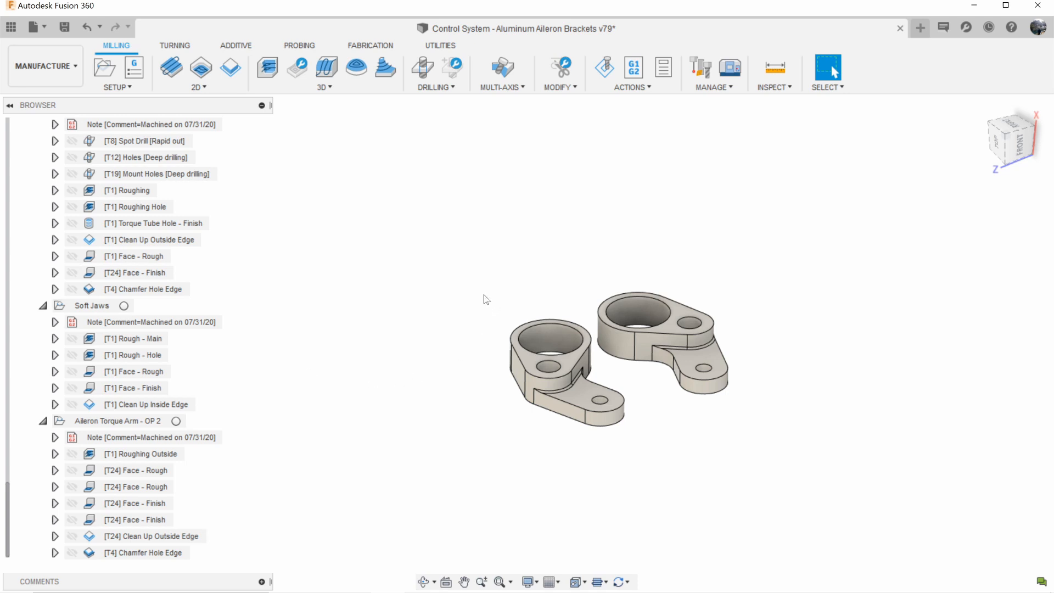
mouse_move(518, 293)
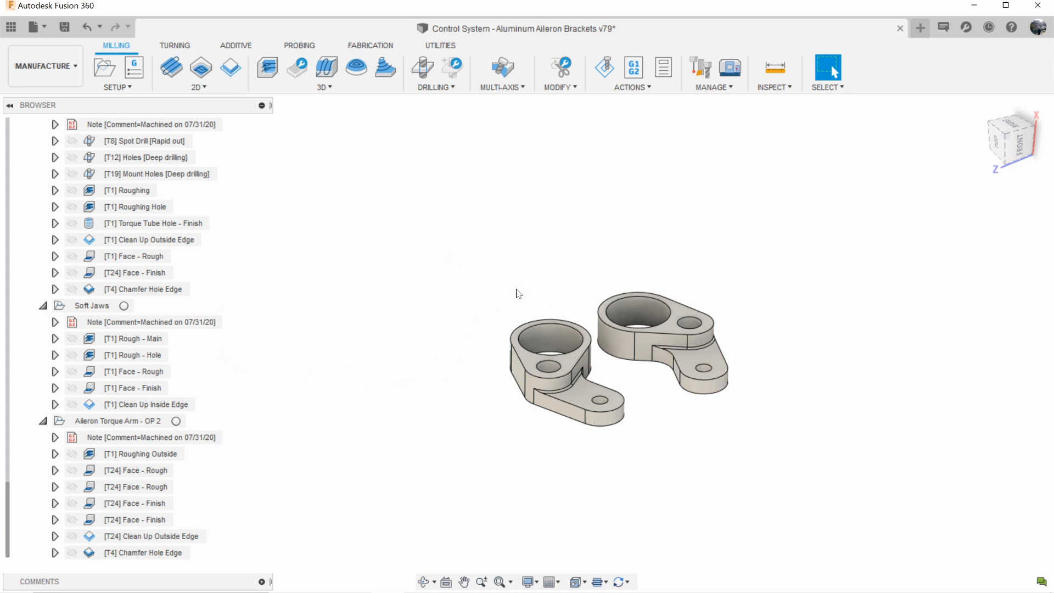
mouse_move(335, 373)
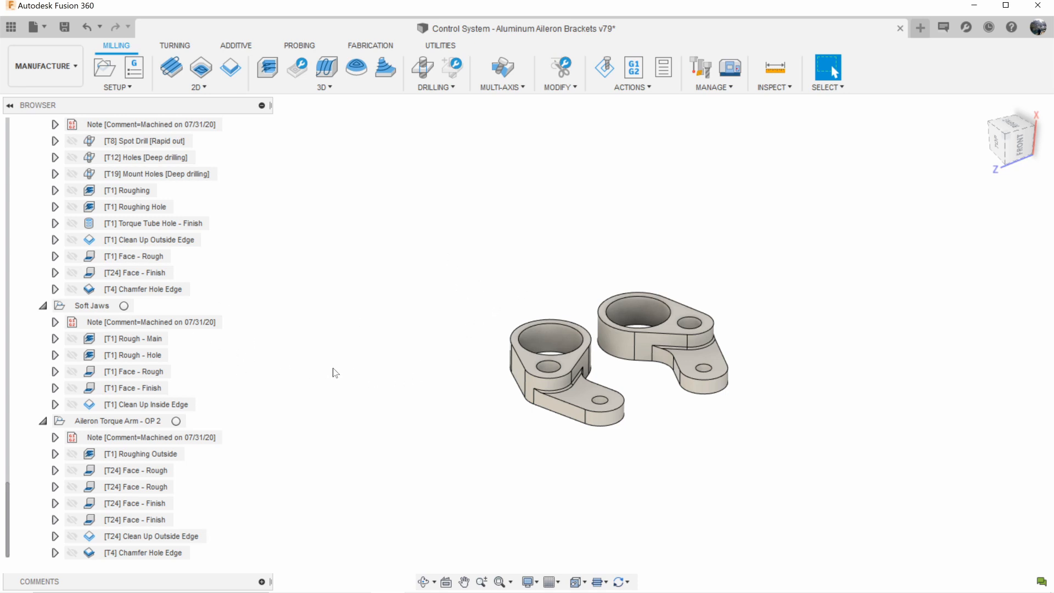
mouse_move(427, 373)
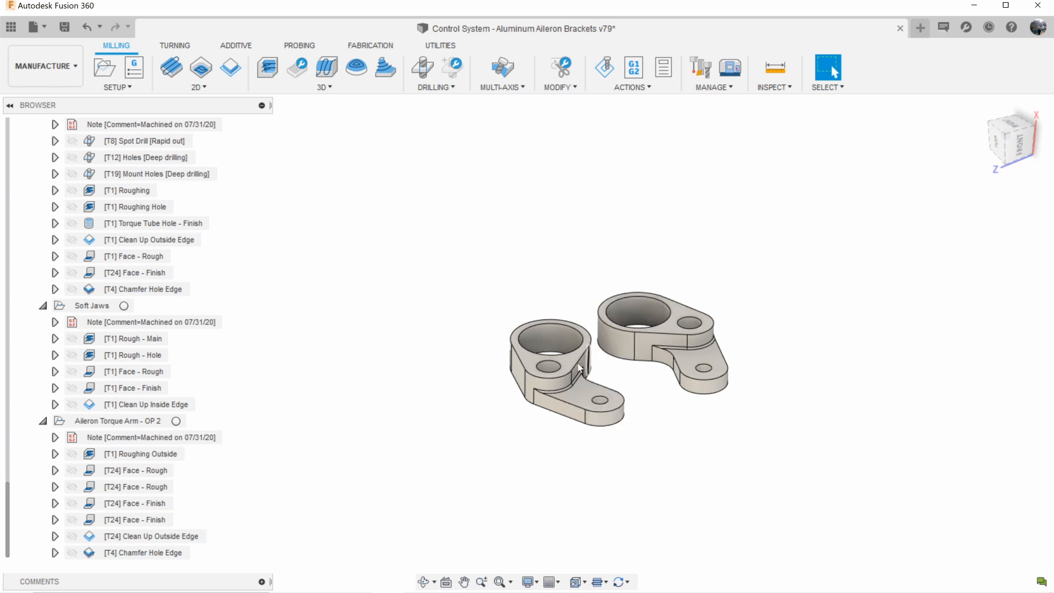
mouse_move(639, 392)
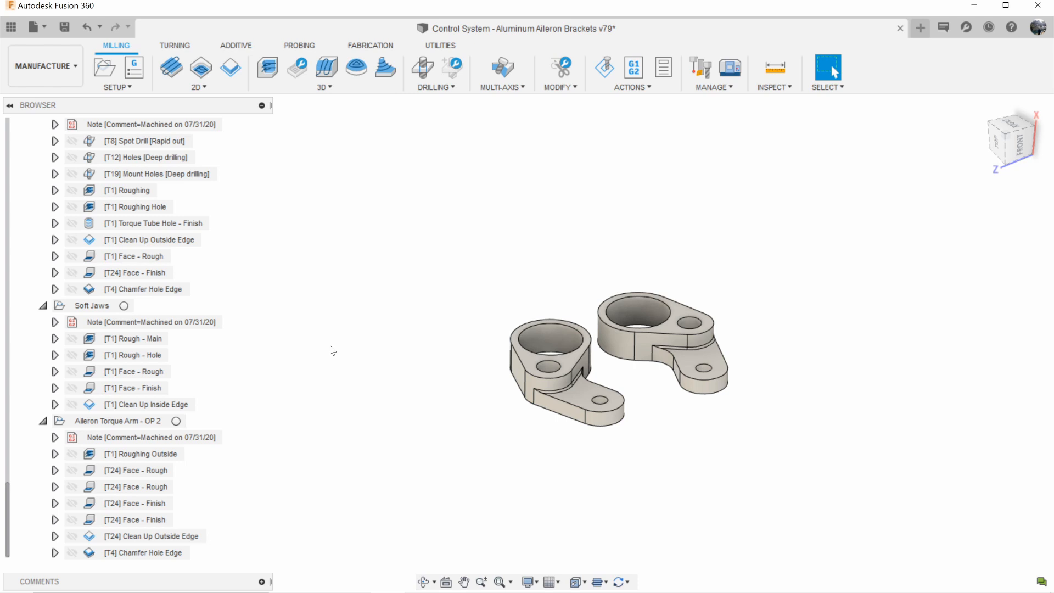
mouse_move(418, 354)
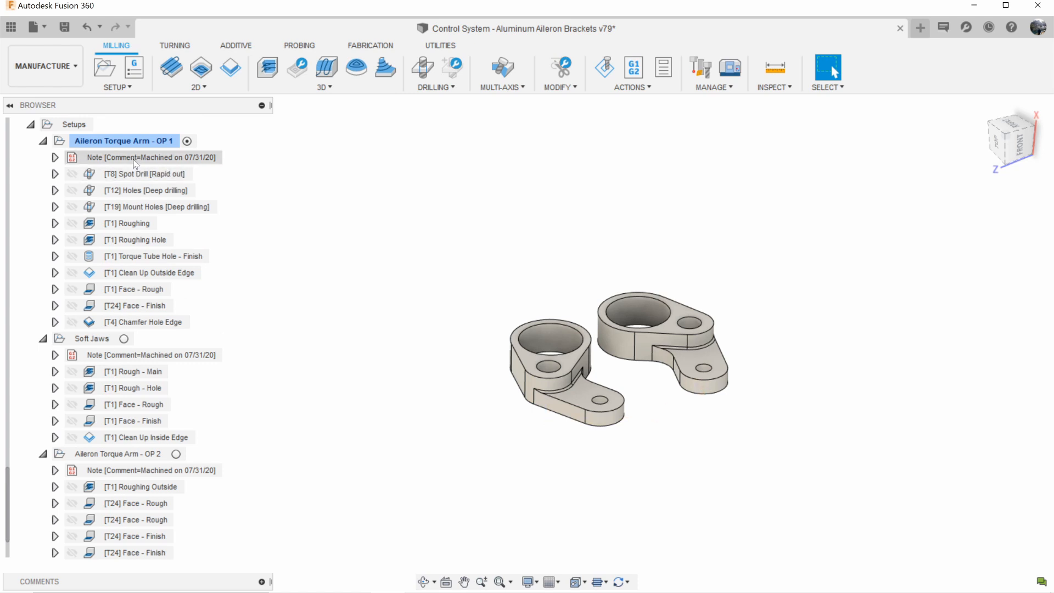
Activate the Aileron Torque Arm - OP 1 setup and make the OP 1 Hard Jaw bodies visible.
click(123, 141)
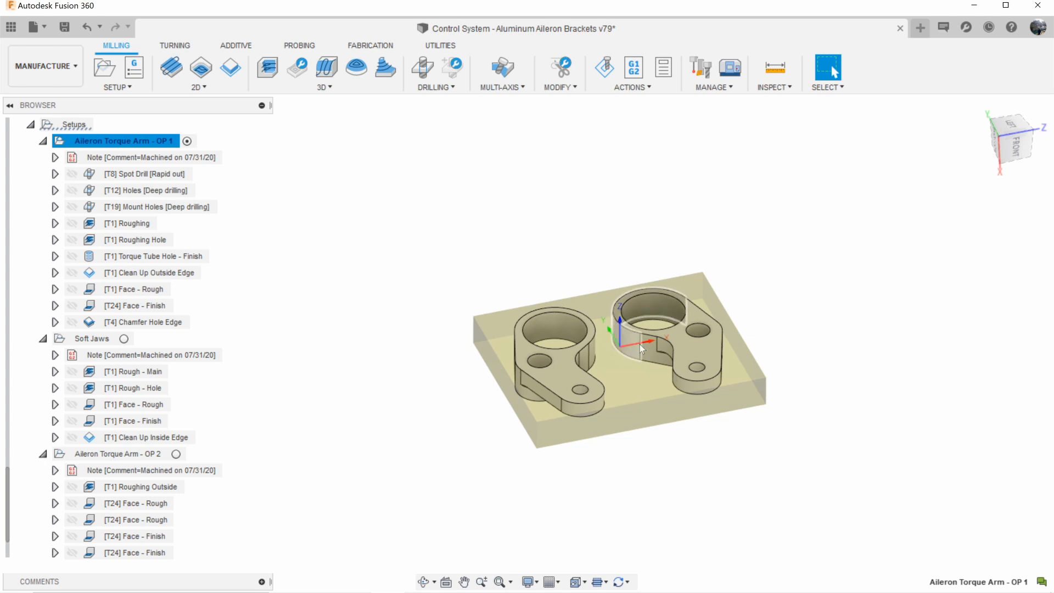
mouse_move(778, 341)
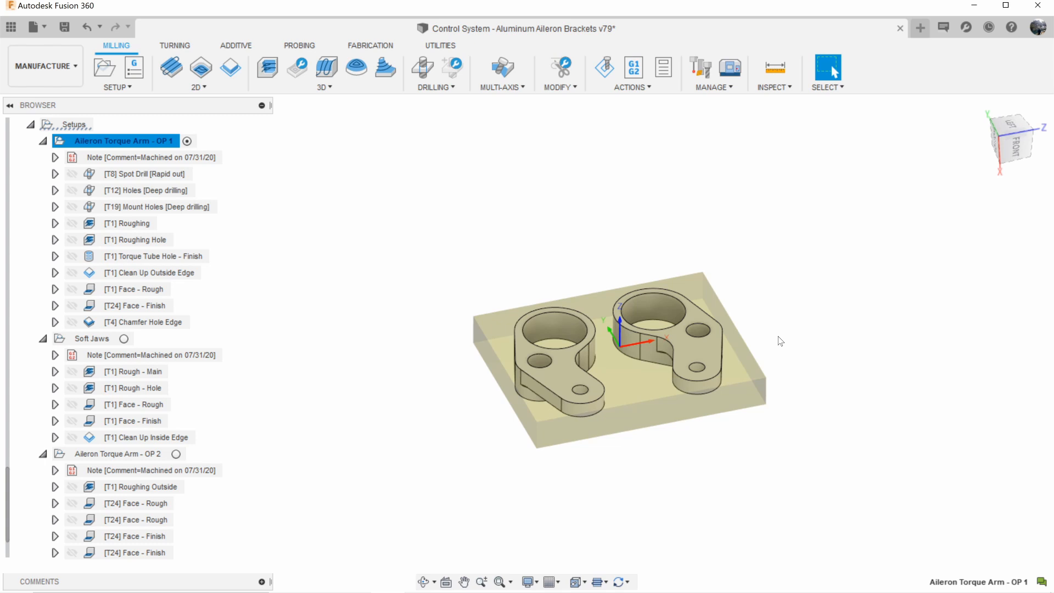
mouse_move(758, 344)
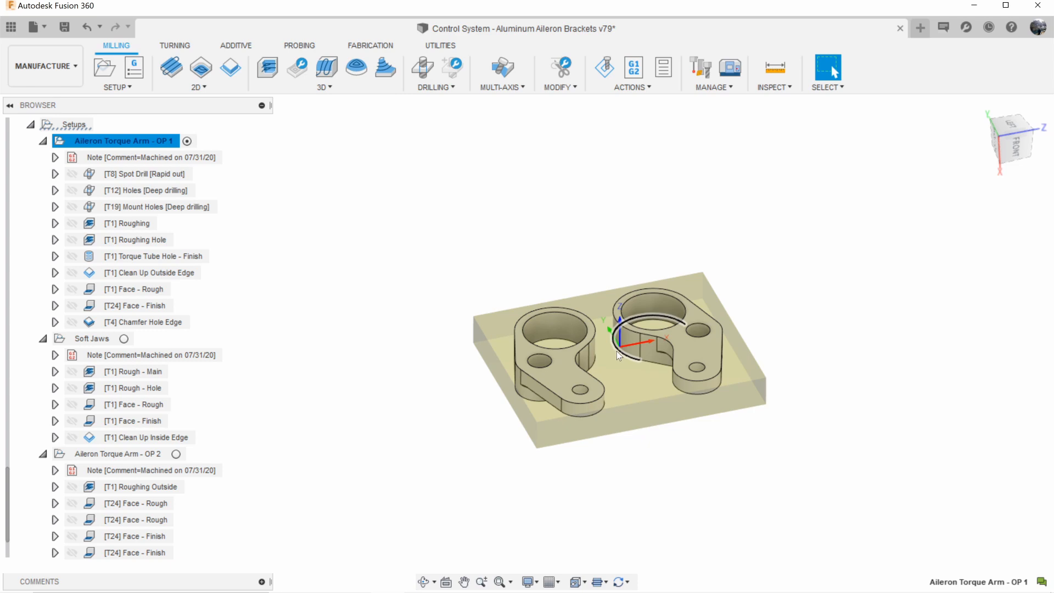
click(144, 321)
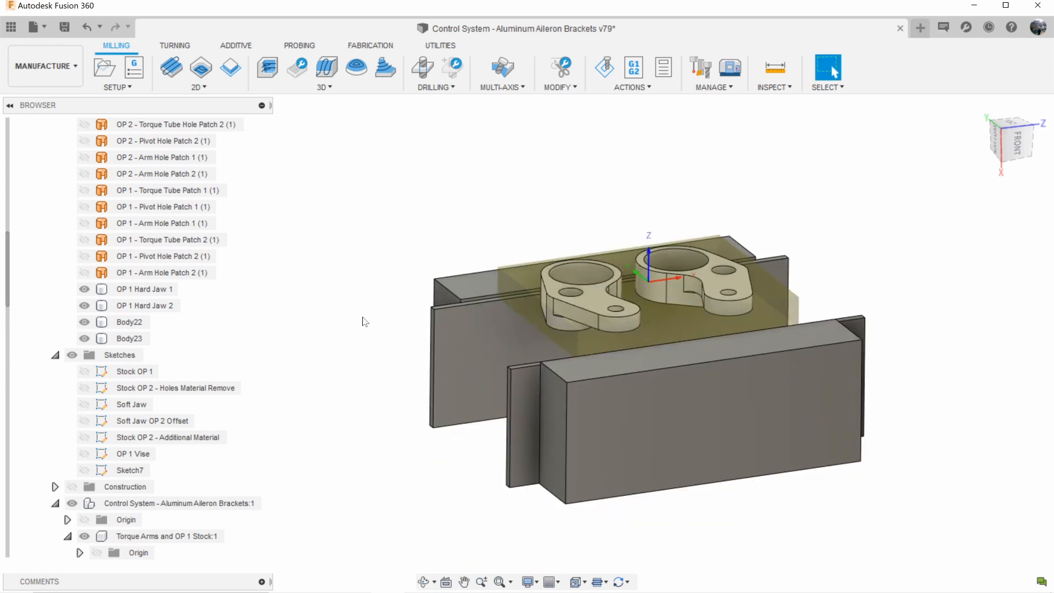
Select all Aileron Torque Arm - OP 1 operations in the Browser to display their toolpaths.
click(145, 289)
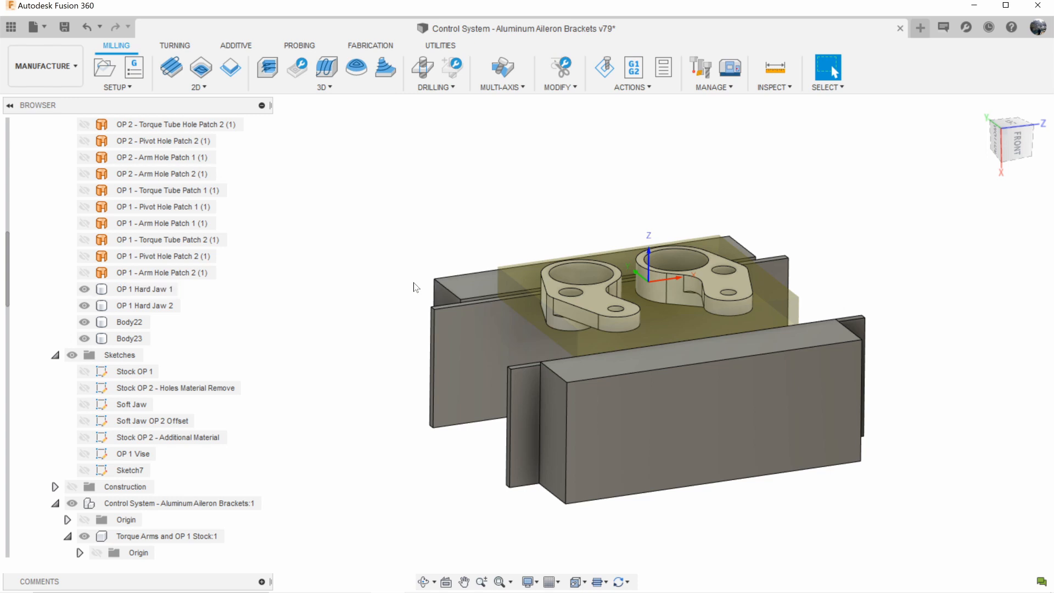
mouse_move(489, 547)
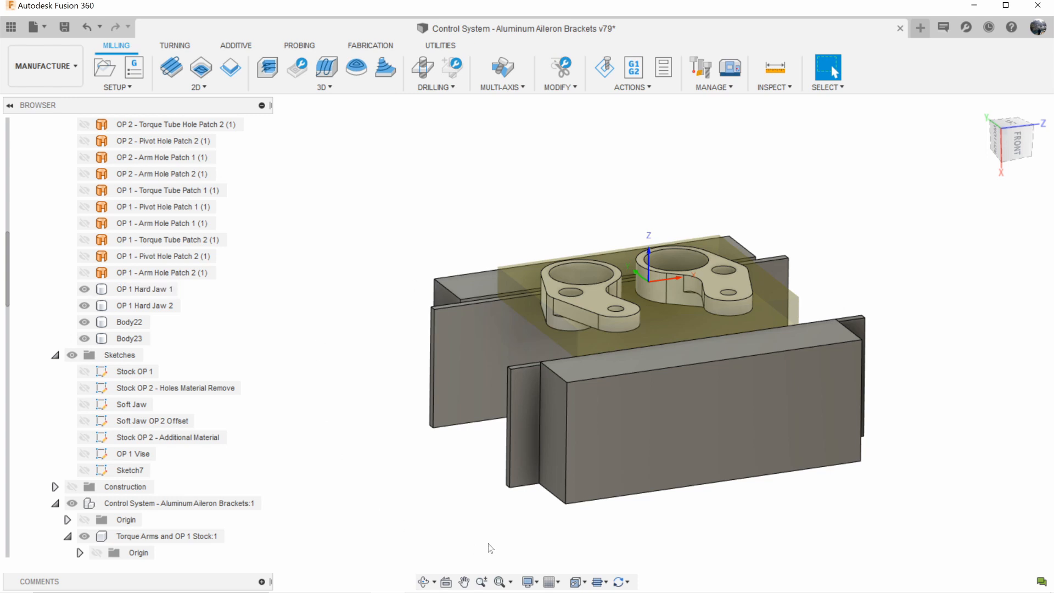
mouse_move(524, 523)
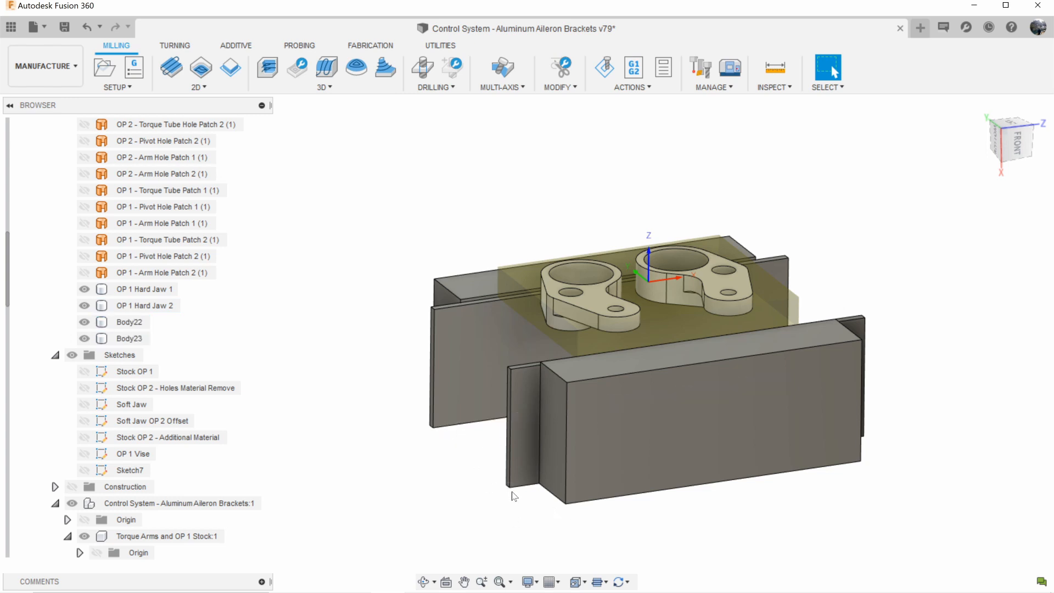
mouse_move(418, 458)
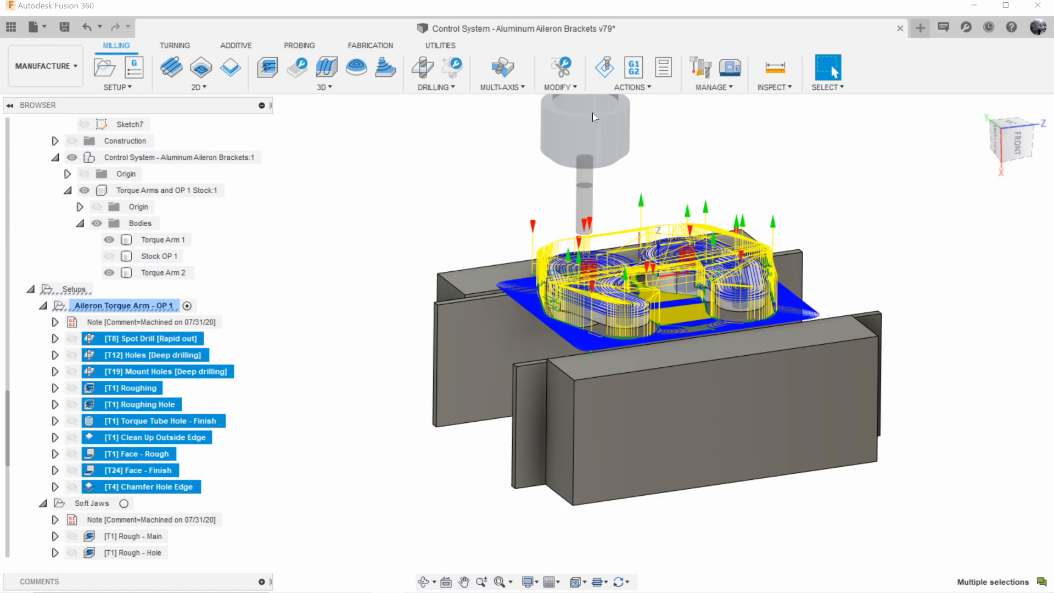
Launch the OP 1 simulation and step through its first machining operations.
click(603, 67)
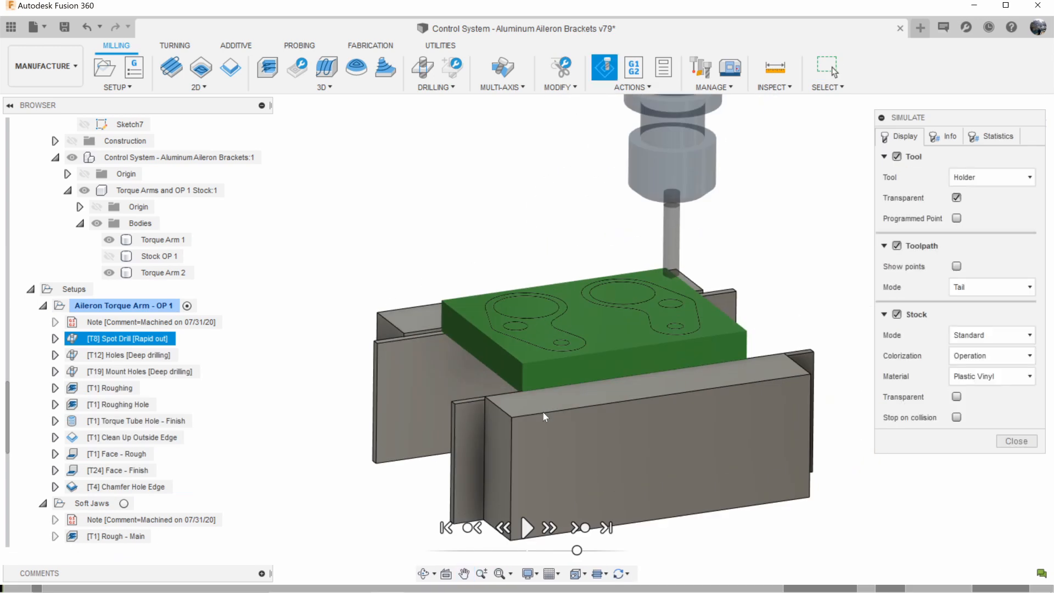
click(527, 526)
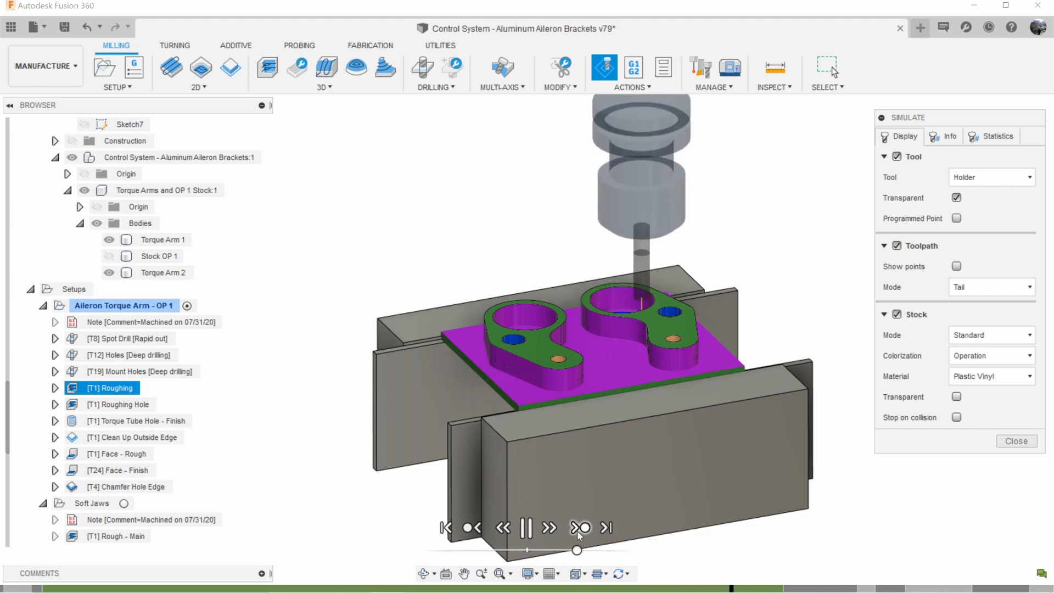
click(580, 527)
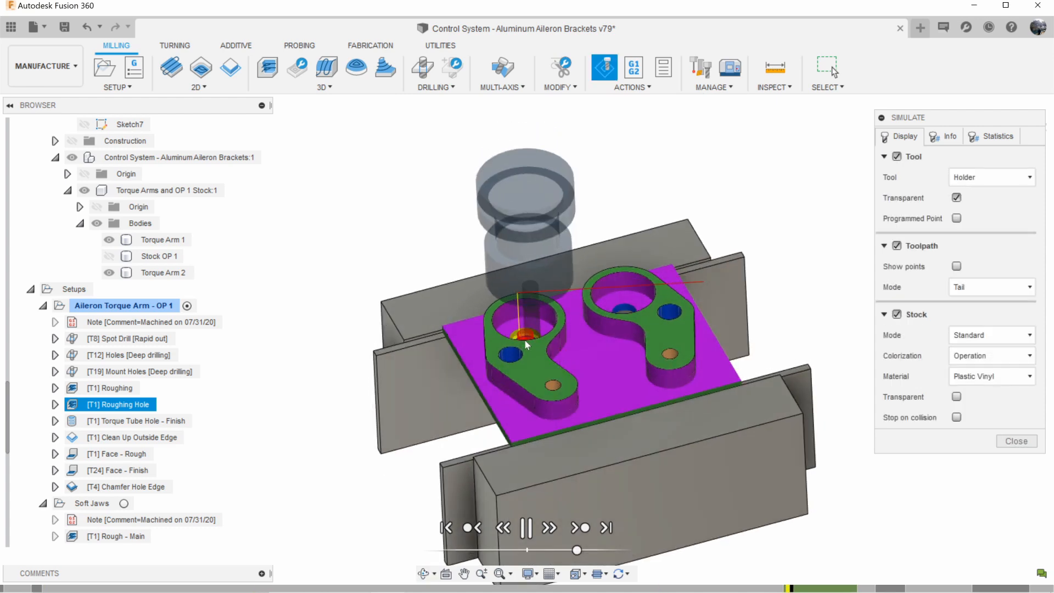
mouse_move(579, 528)
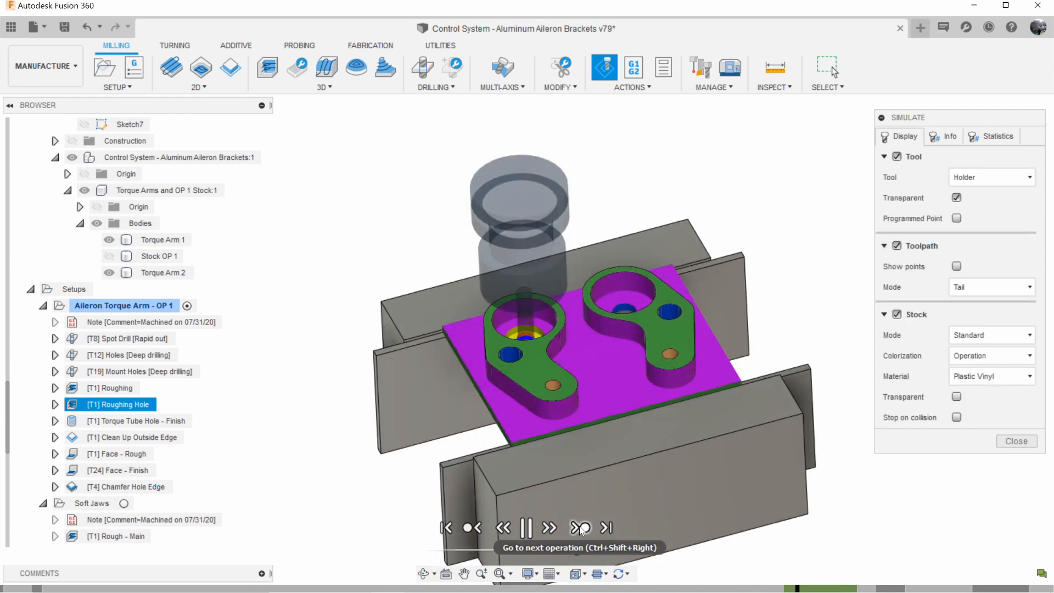
click(580, 528)
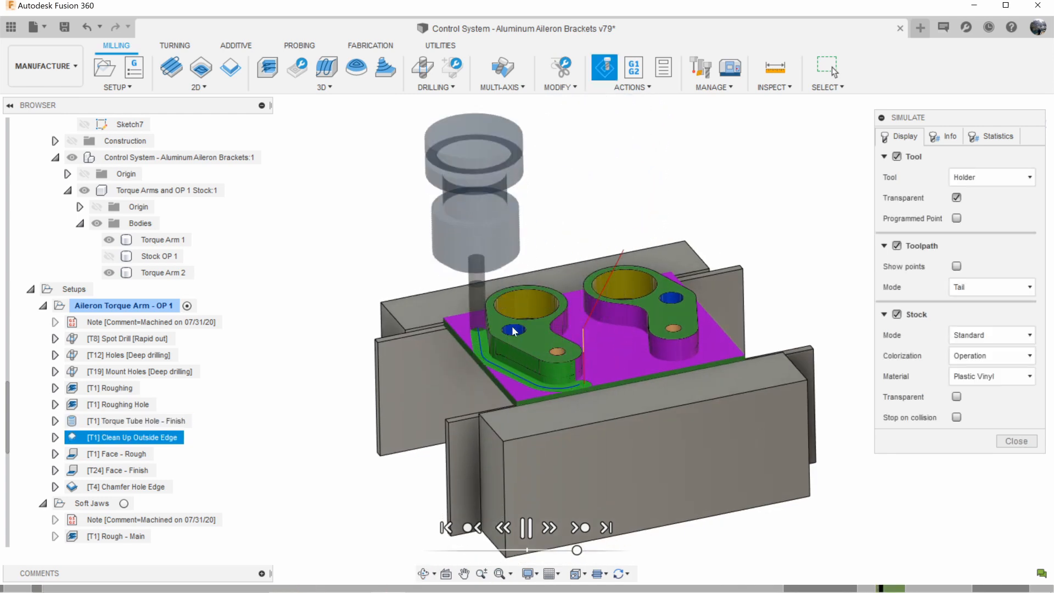
click(528, 526)
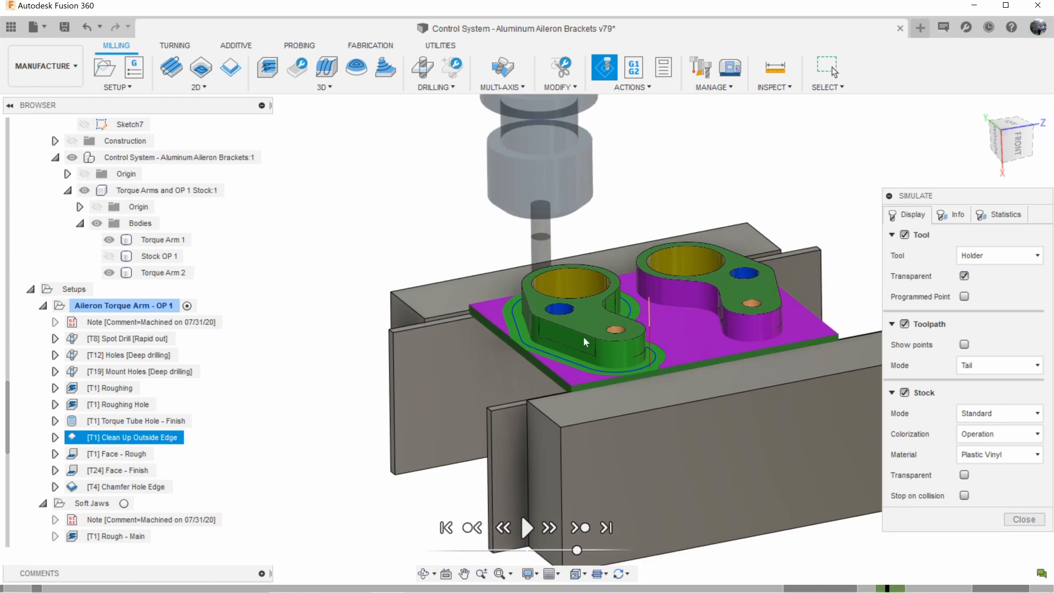
mouse_move(583, 401)
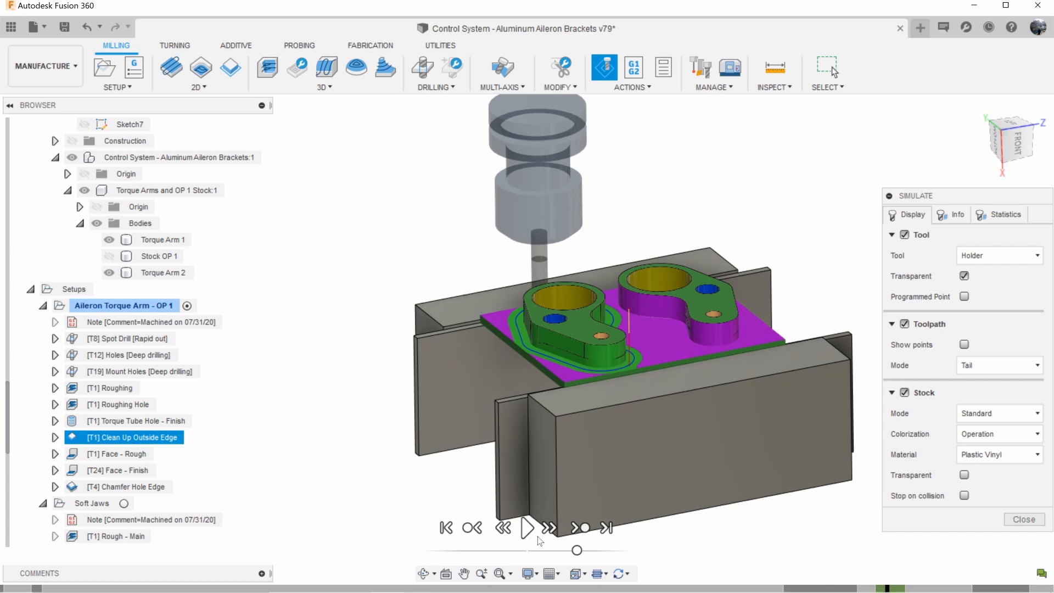
Resume playback, skip through the remaining operations to the chamfer, and end the simulation.
click(527, 527)
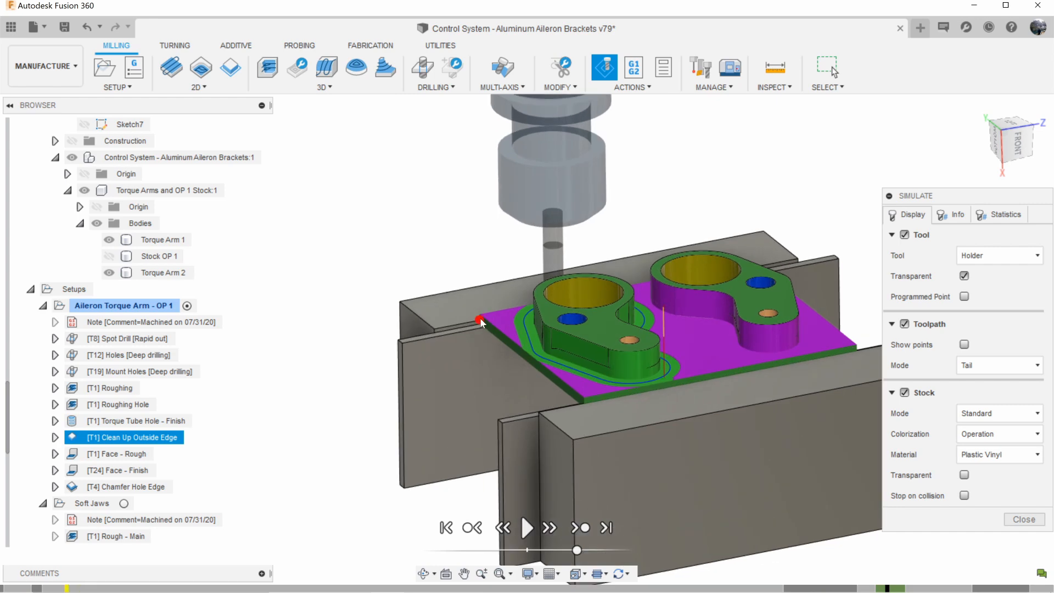
click(528, 528)
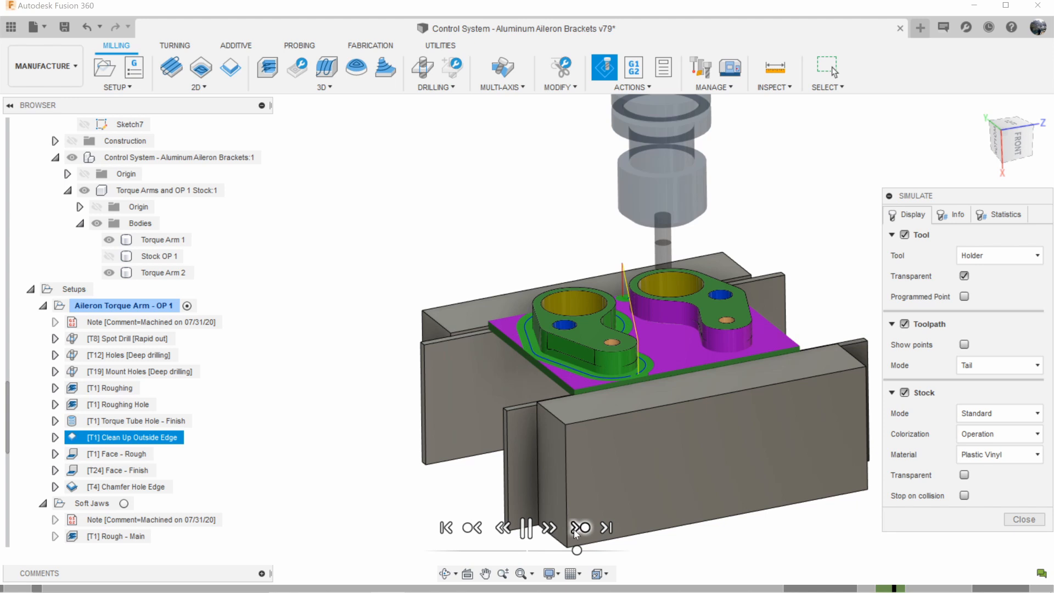
click(578, 527)
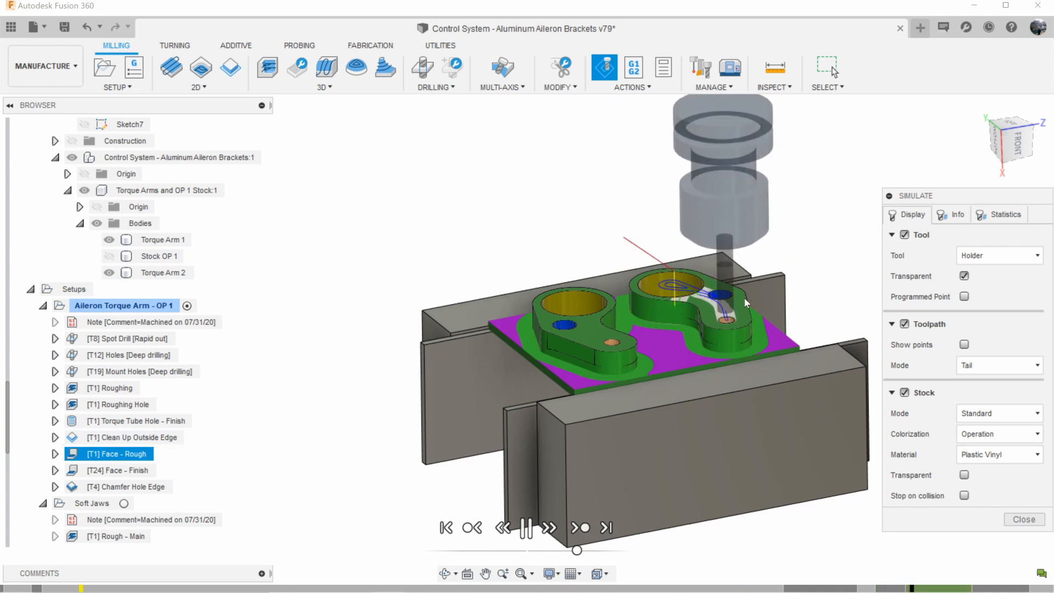
click(578, 527)
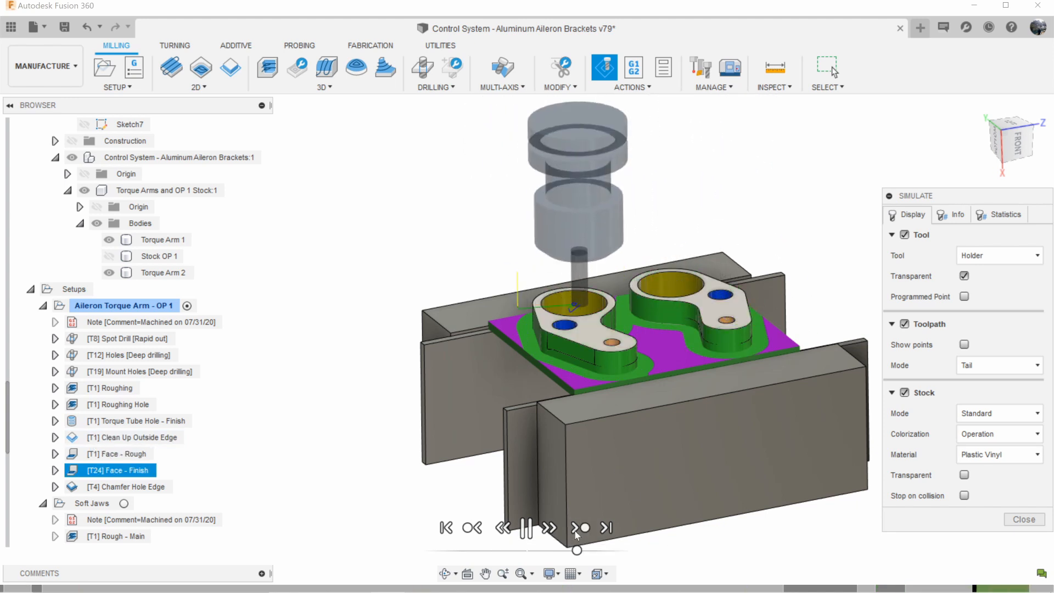
click(579, 528)
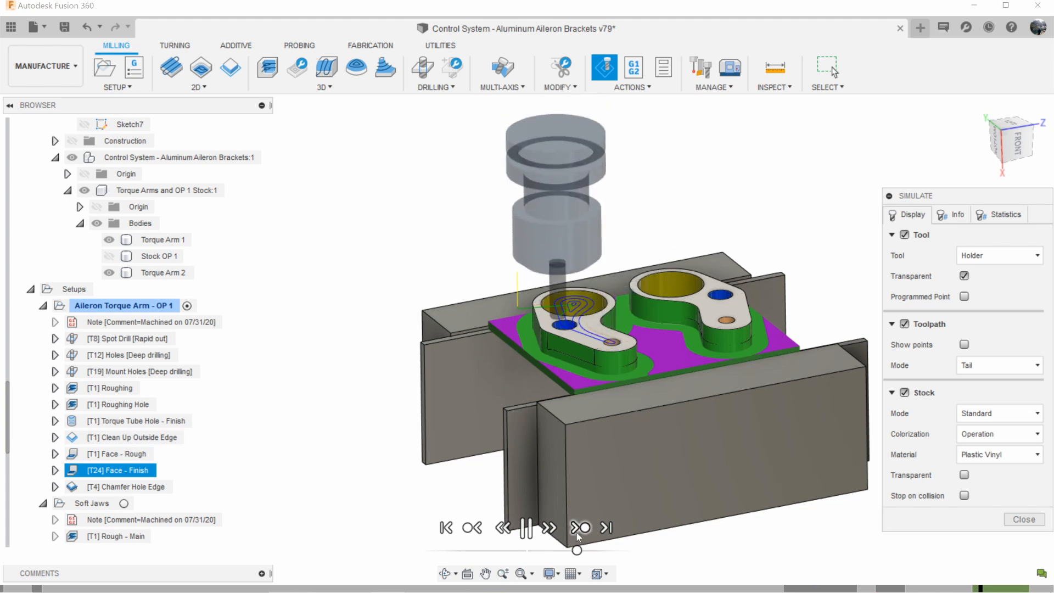
click(578, 527)
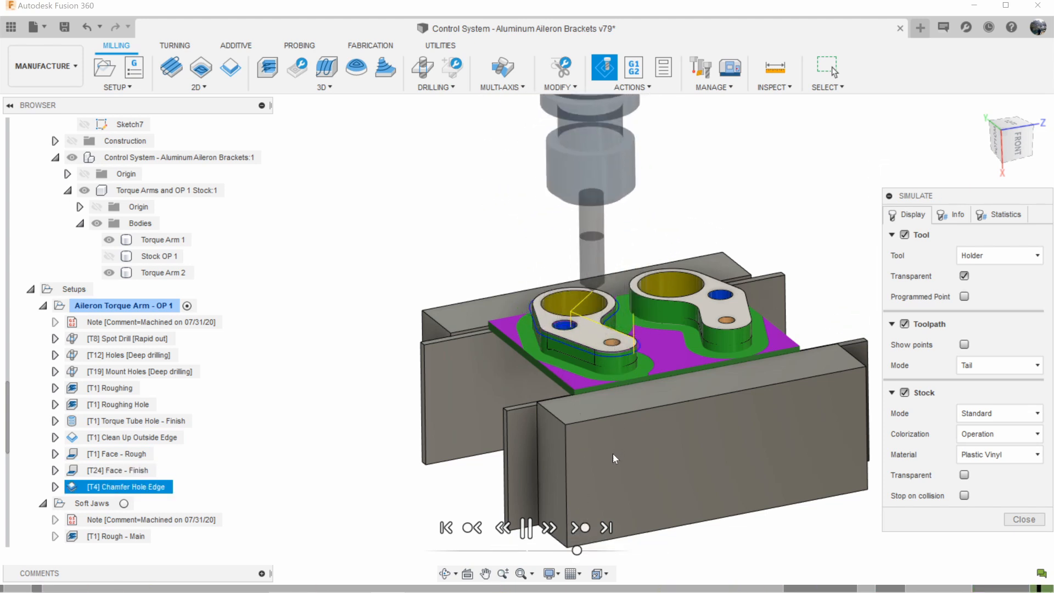
click(526, 527)
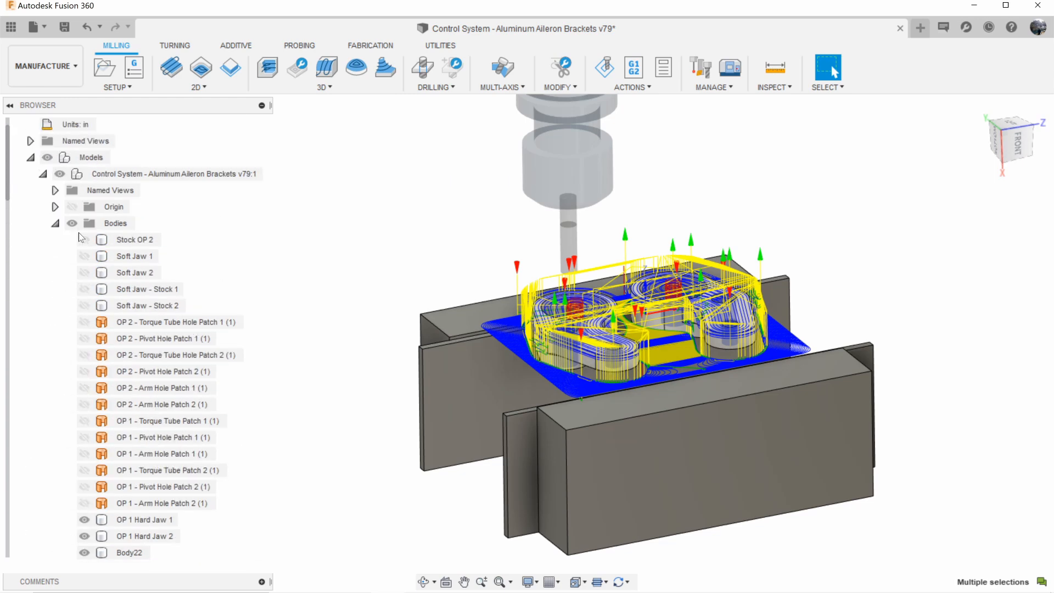
Hide the OP 1 Hard Jaw bodies and briefly select Torque Arm 2 to inspect it.
scroll(down, 3)
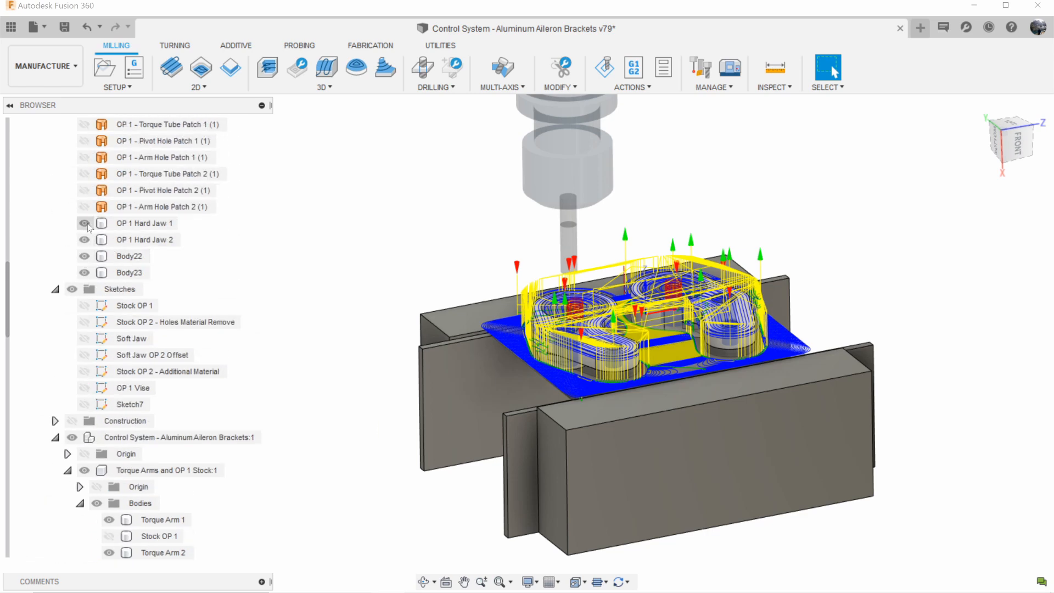
click(84, 223)
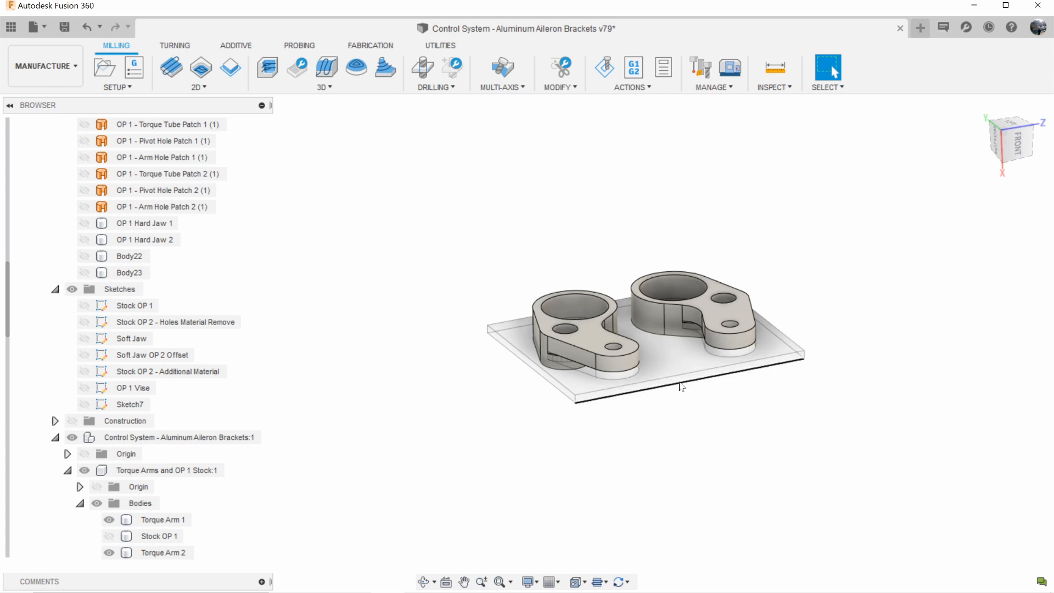
mouse_move(688, 412)
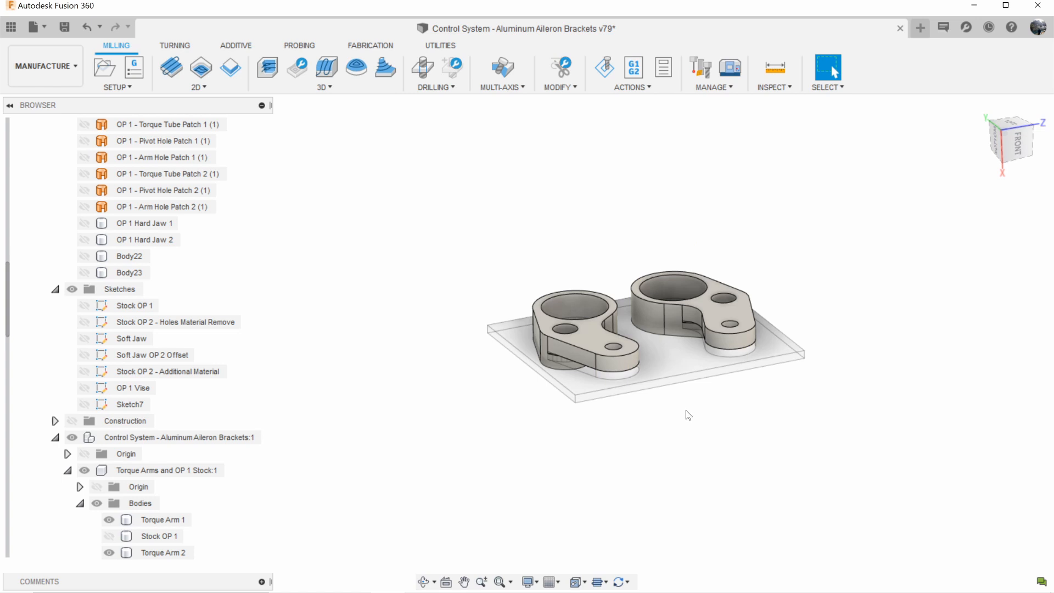
mouse_move(700, 423)
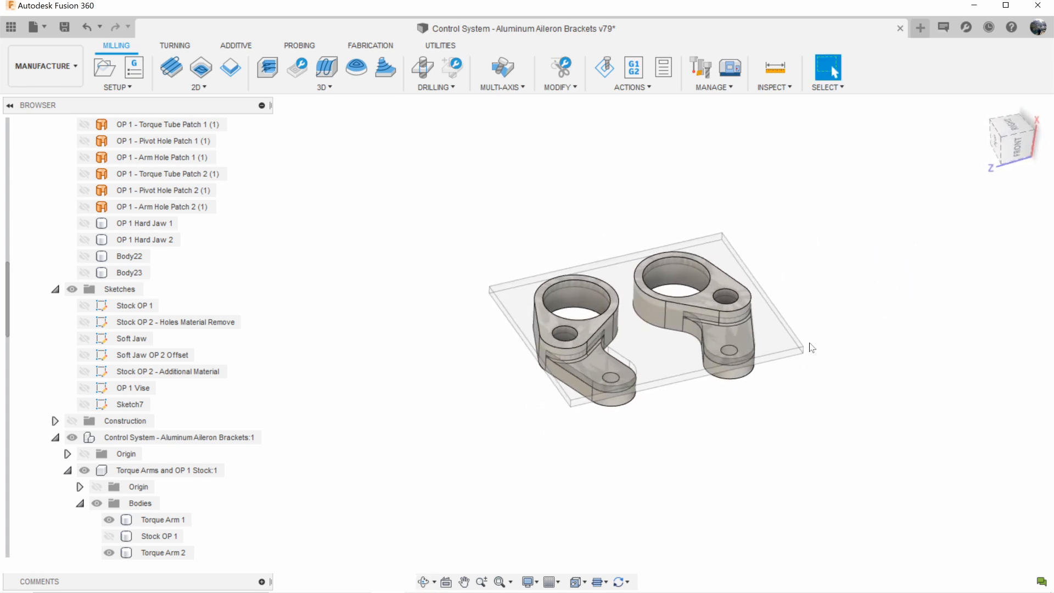
click(422, 581)
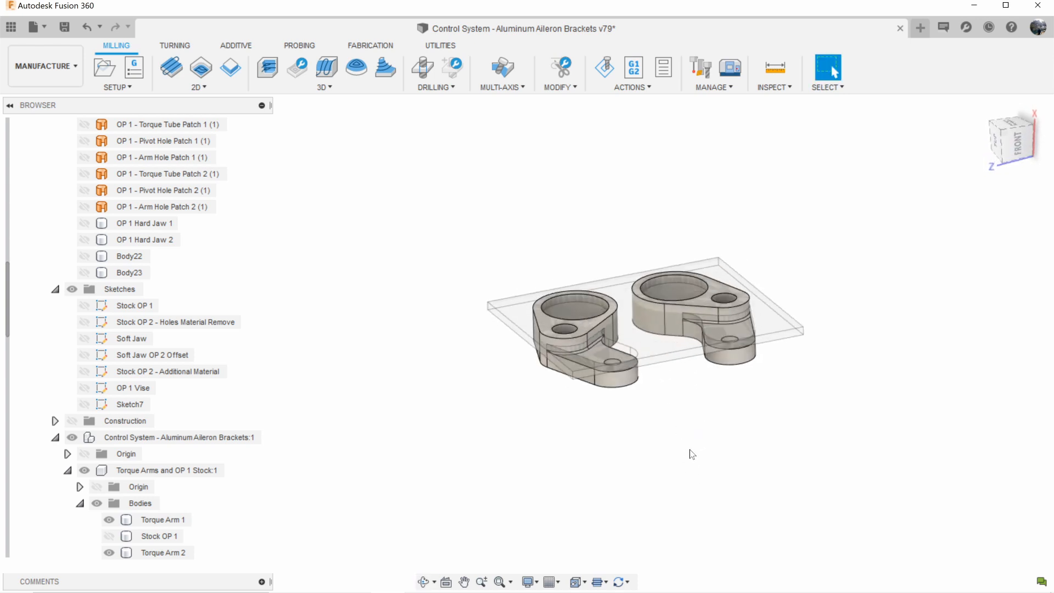
click(165, 551)
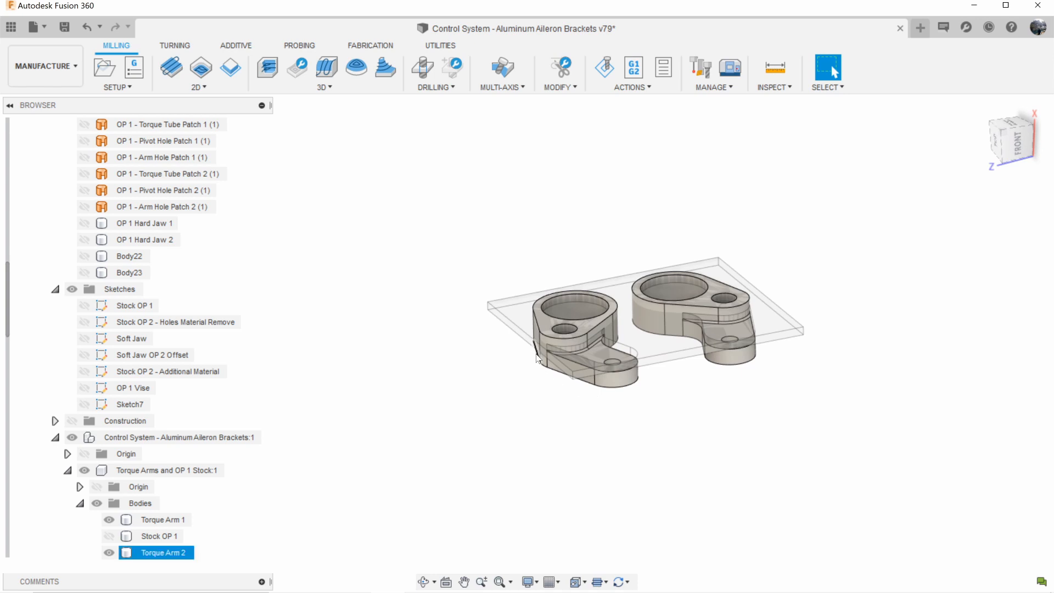
click(661, 400)
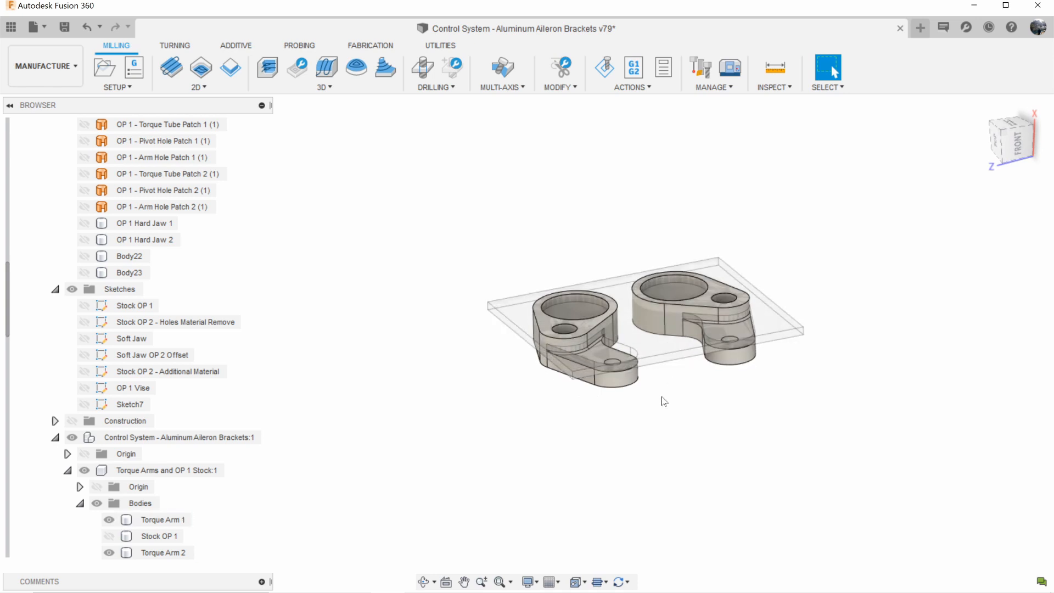
scroll(down, 3)
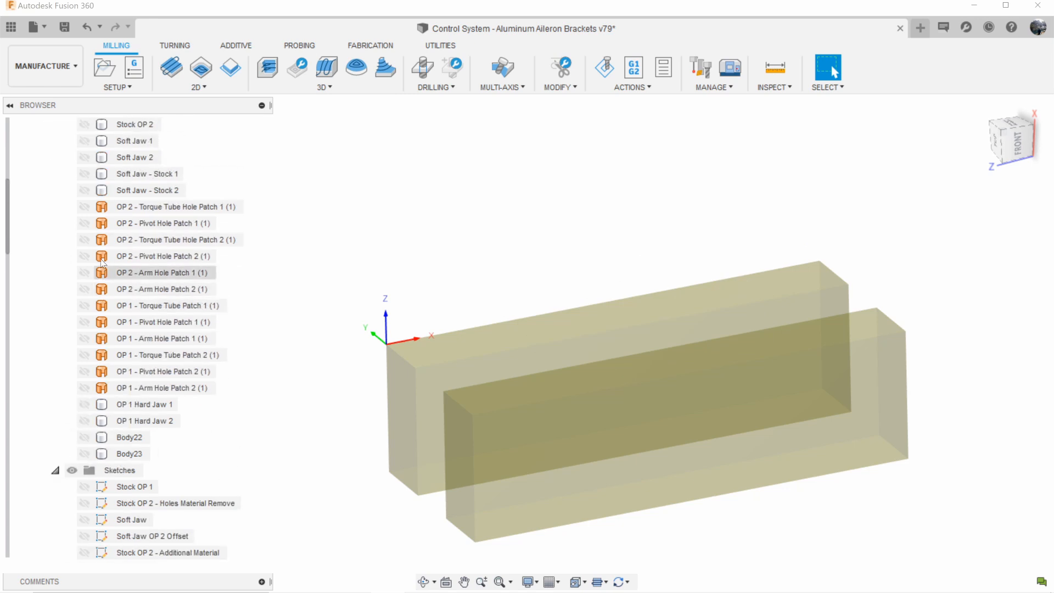
Show Soft Jaw 1 and Soft Jaw 2, select all five Soft Jaws operations, and simulate them.
click(135, 141)
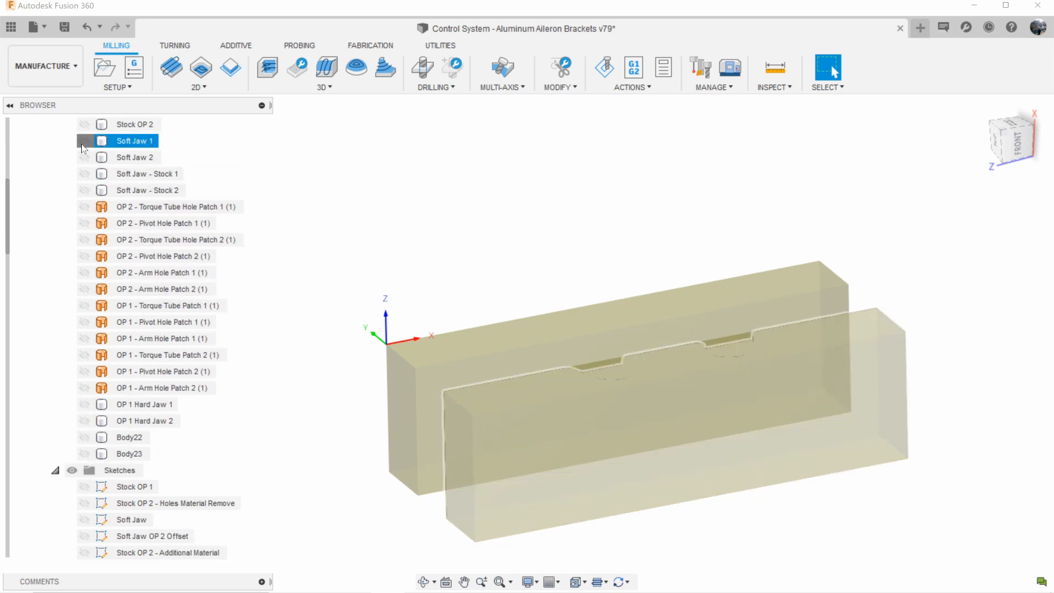
click(84, 141)
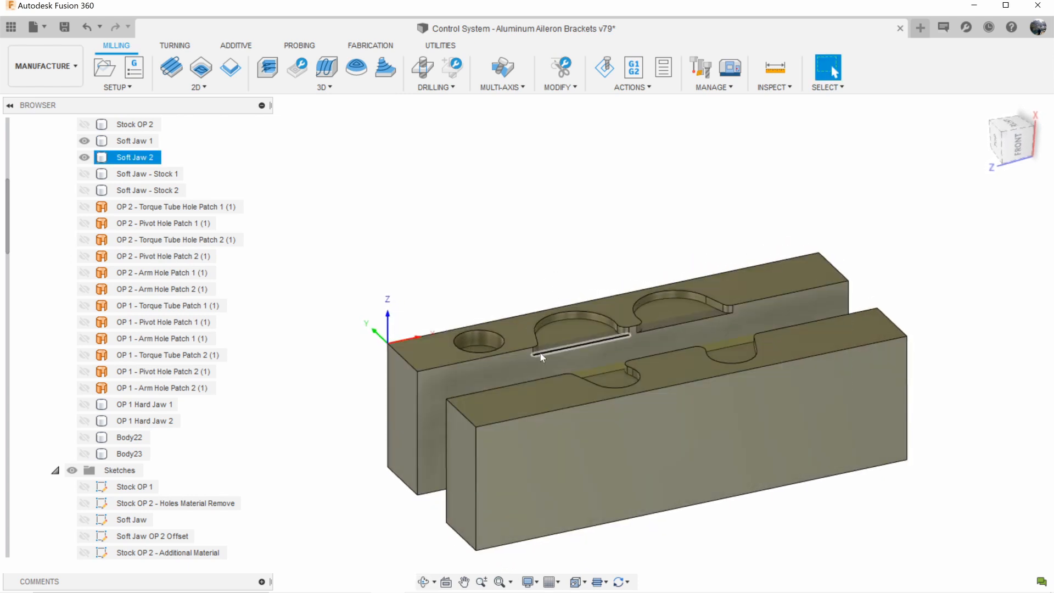
click(127, 140)
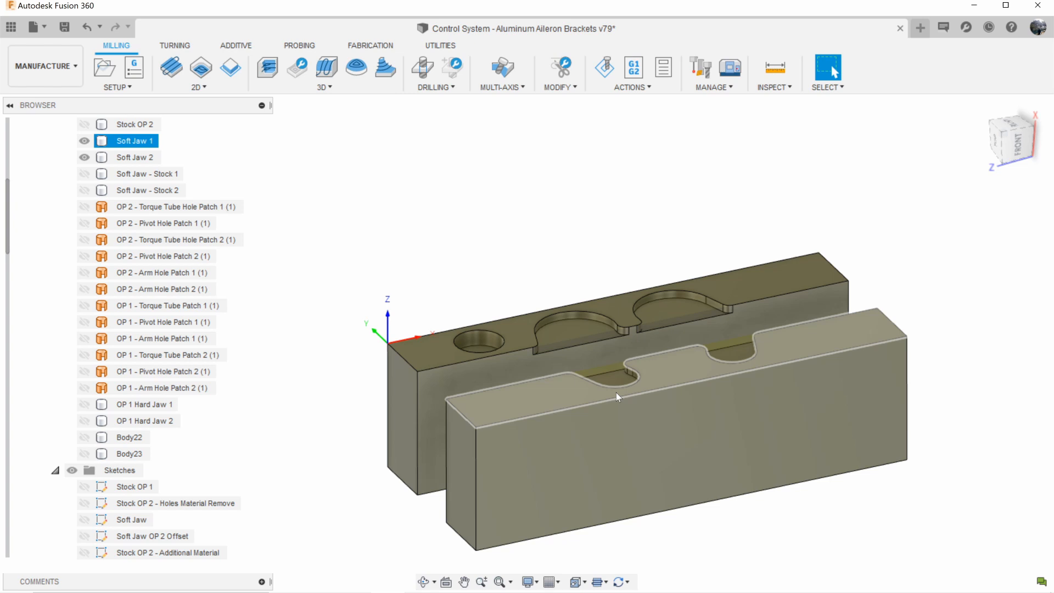
mouse_move(642, 368)
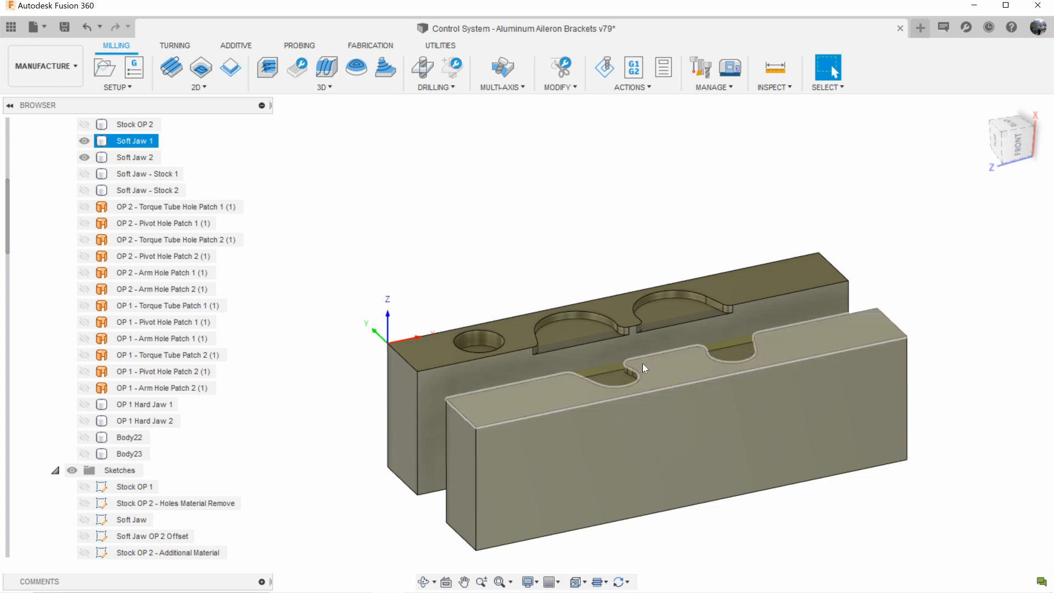
click(134, 156)
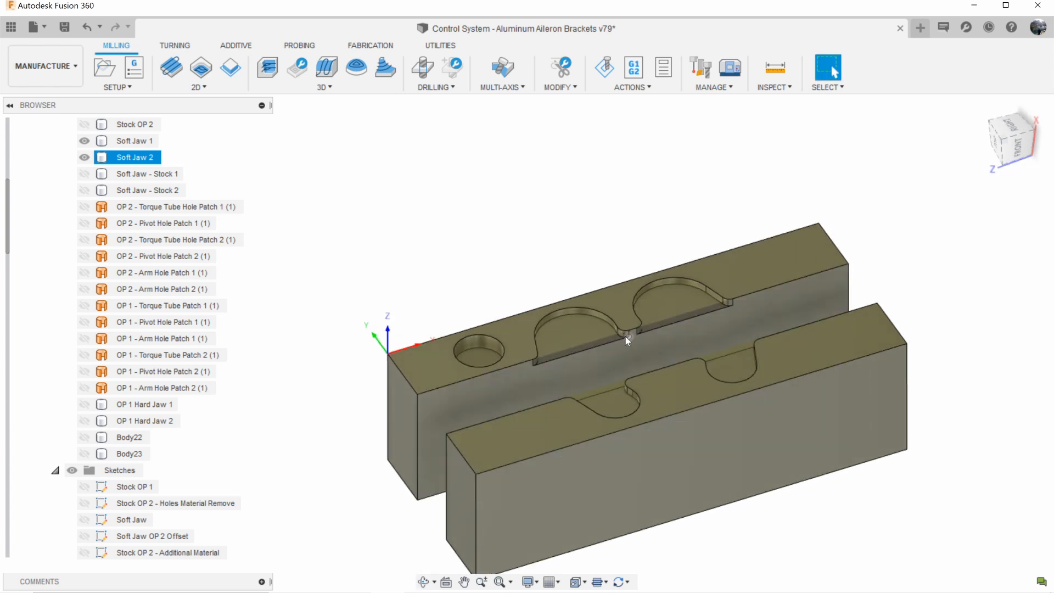
drag(625, 339, 484, 342)
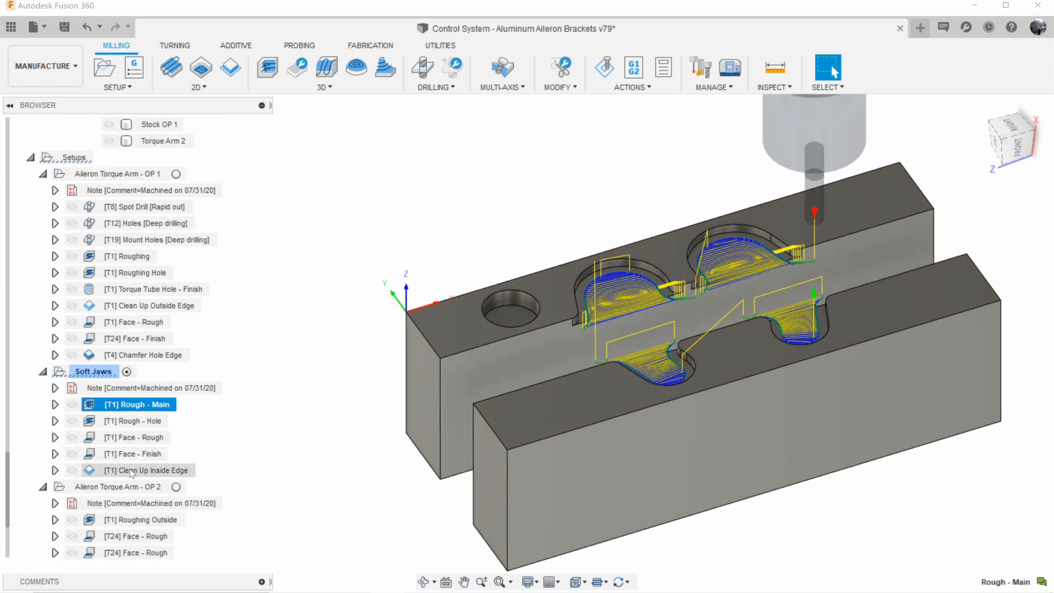
click(148, 470)
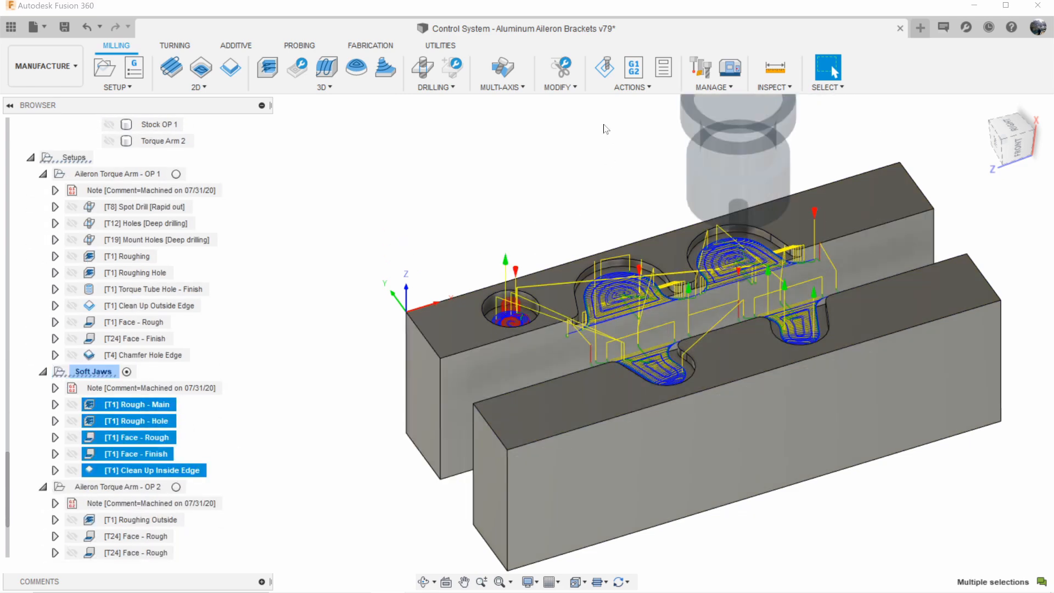
click(603, 67)
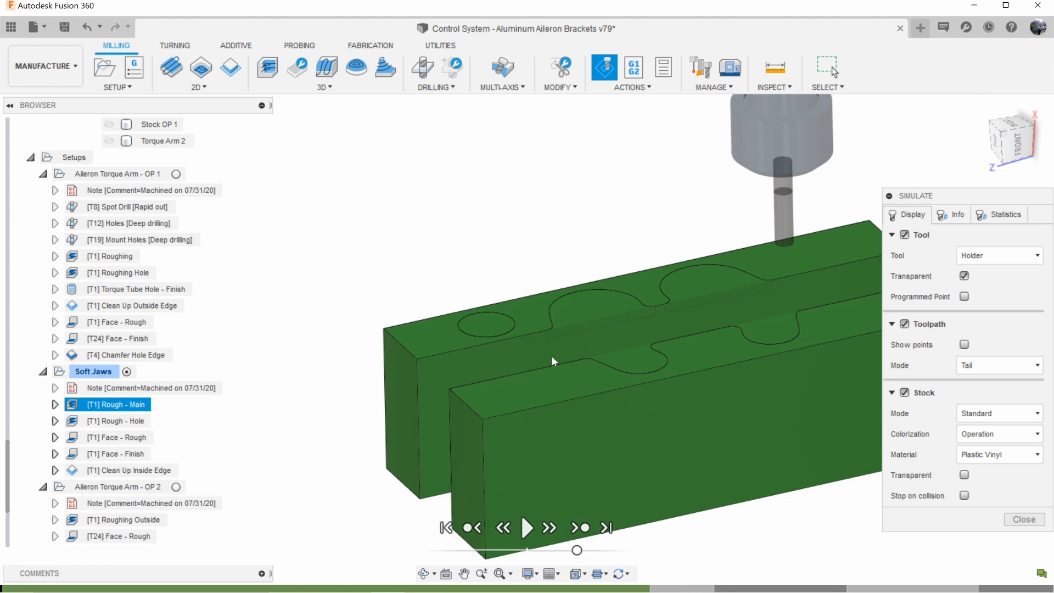
mouse_move(563, 354)
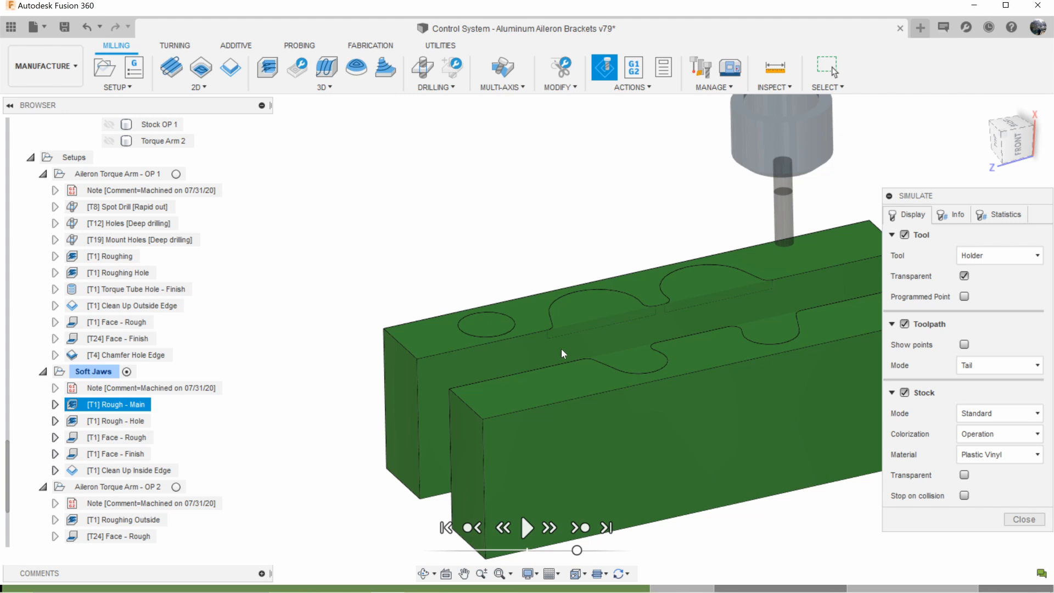
mouse_move(583, 375)
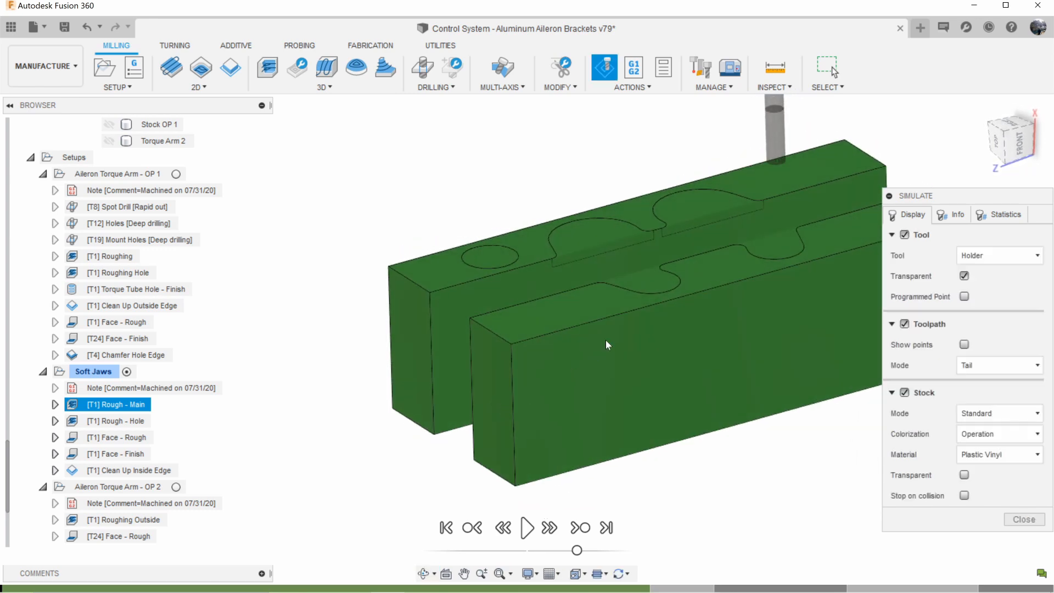
Play the Soft Jaws simulation, skipping through Face - Rough and Clean Up Inside Edge to the end.
click(526, 528)
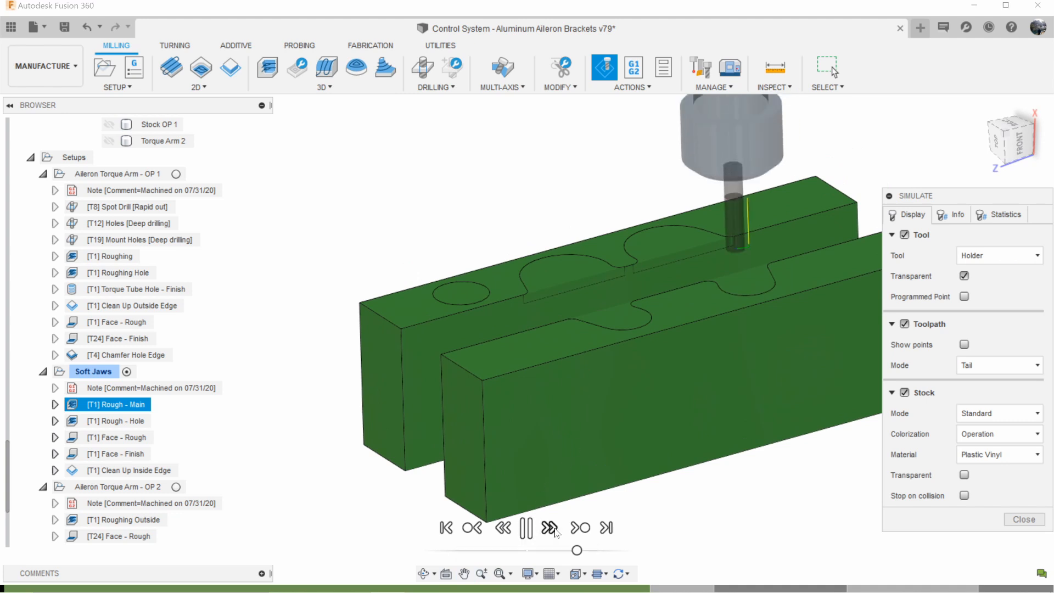
click(579, 526)
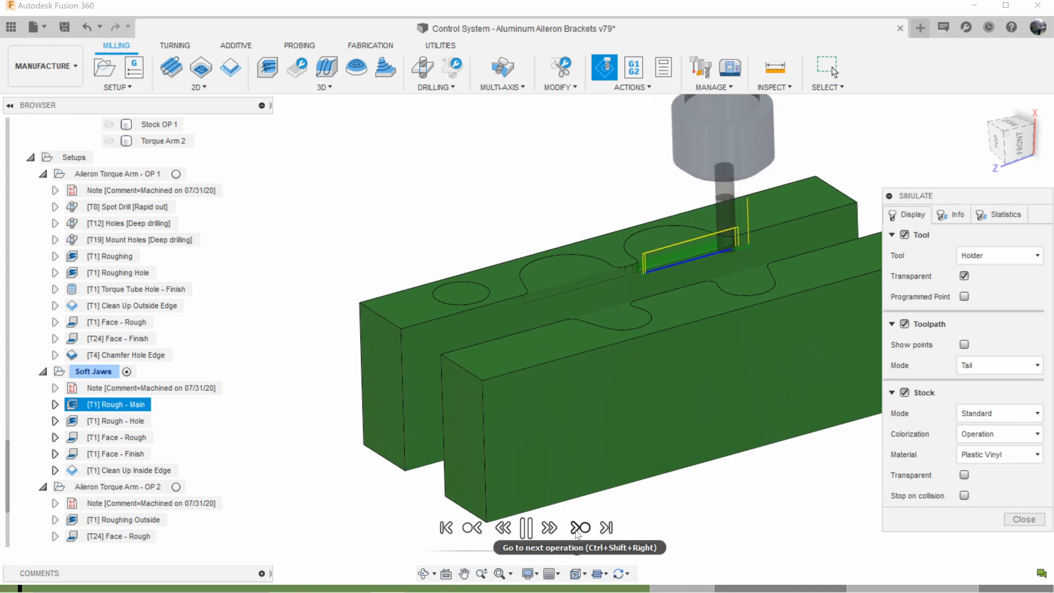
click(579, 527)
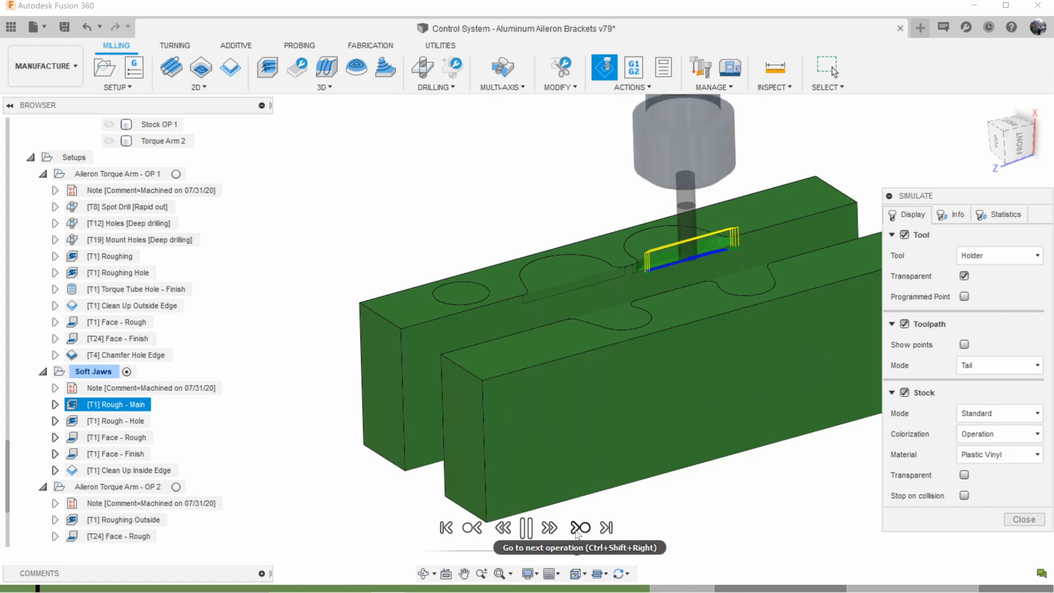
click(579, 527)
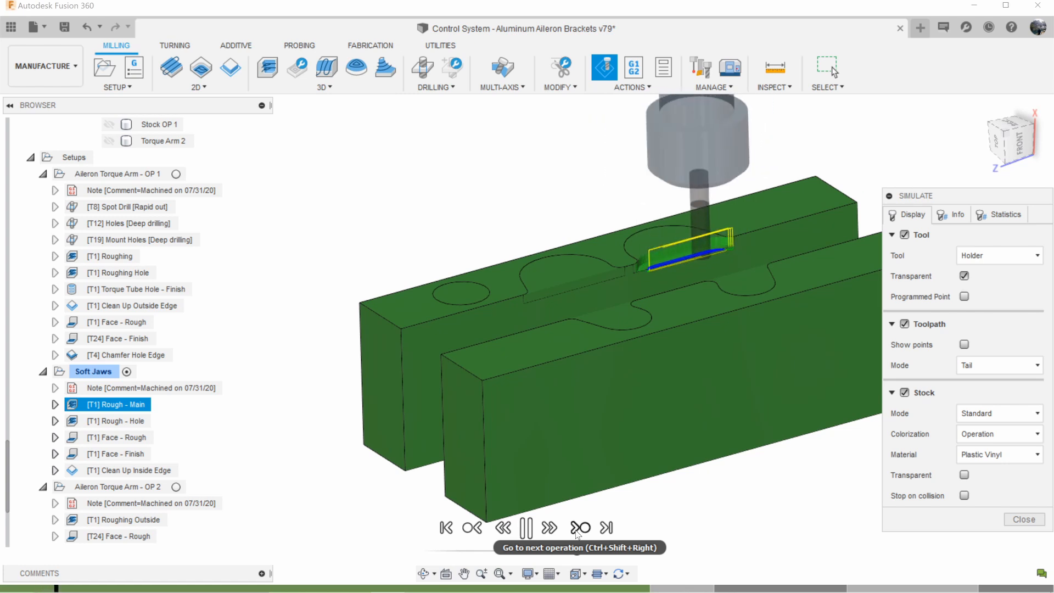
click(577, 527)
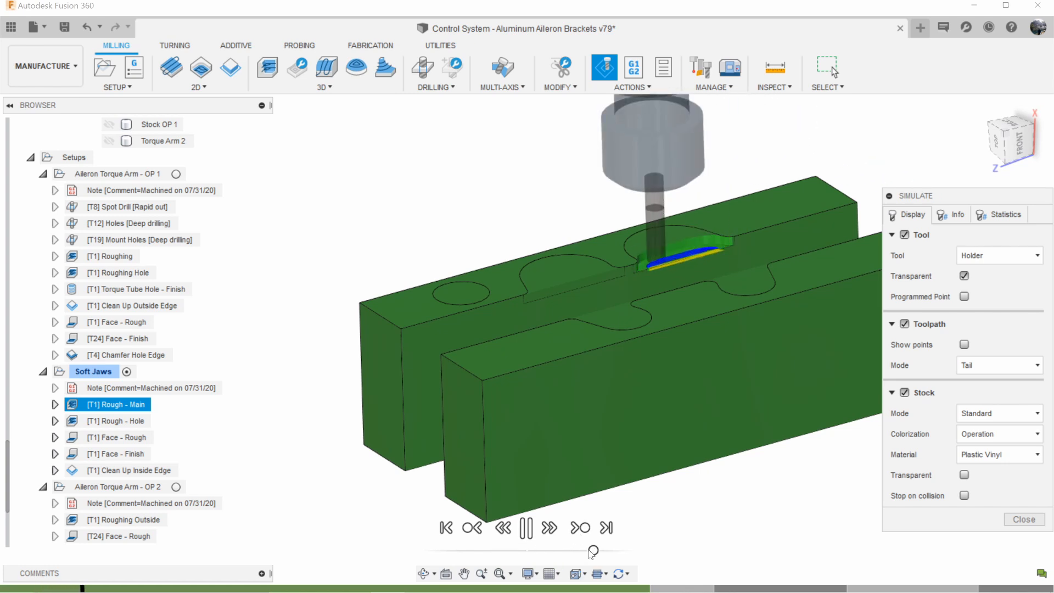
click(579, 527)
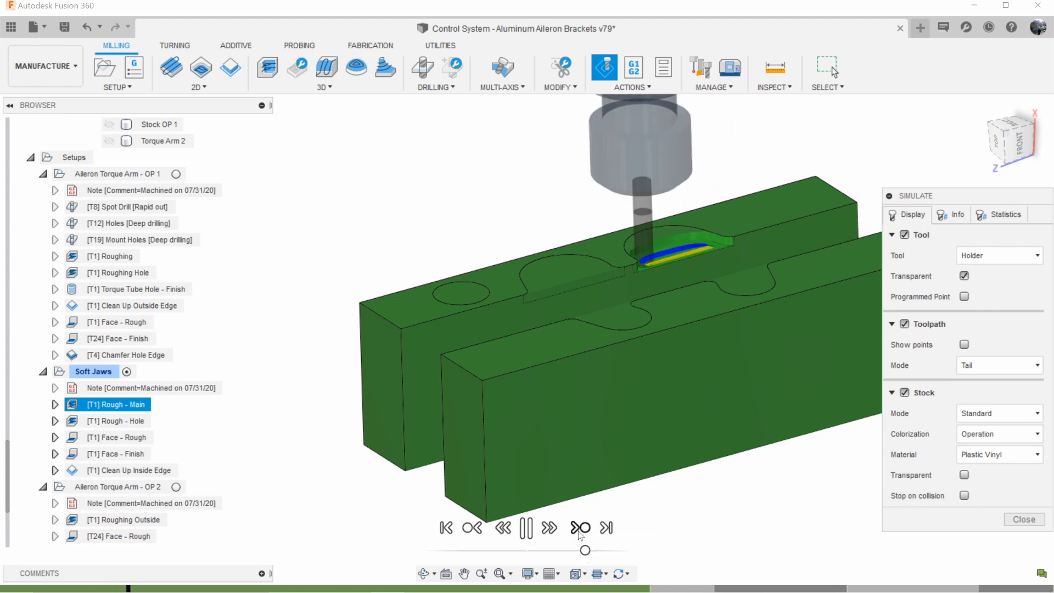
click(578, 528)
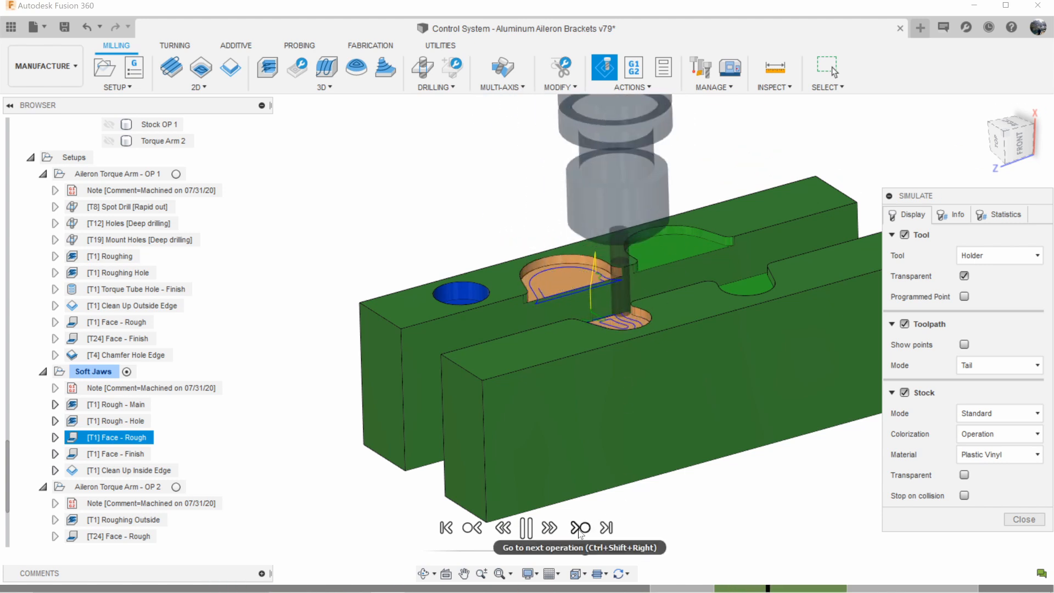
click(579, 527)
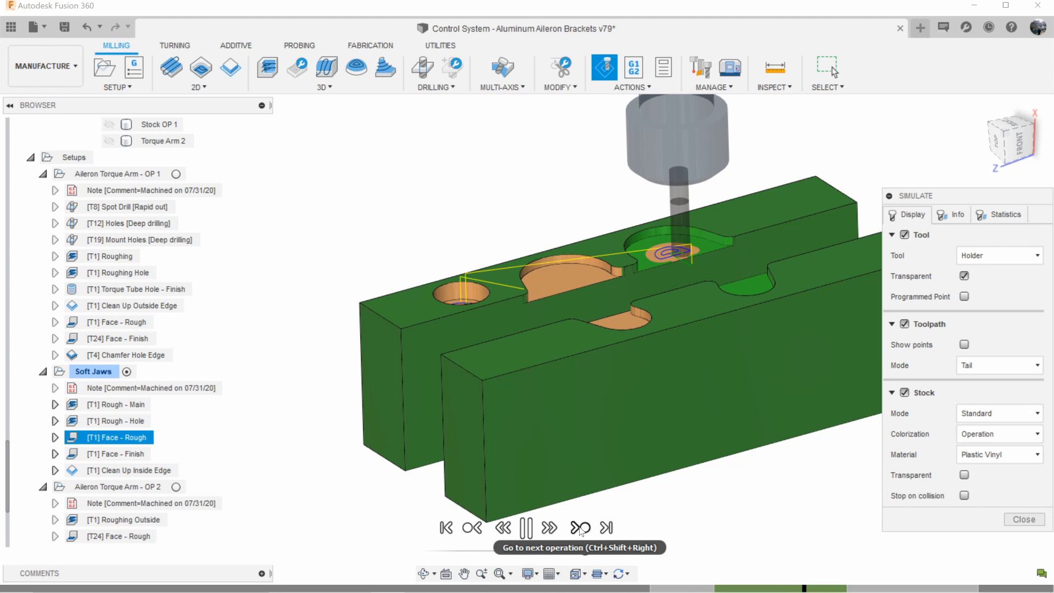
click(580, 527)
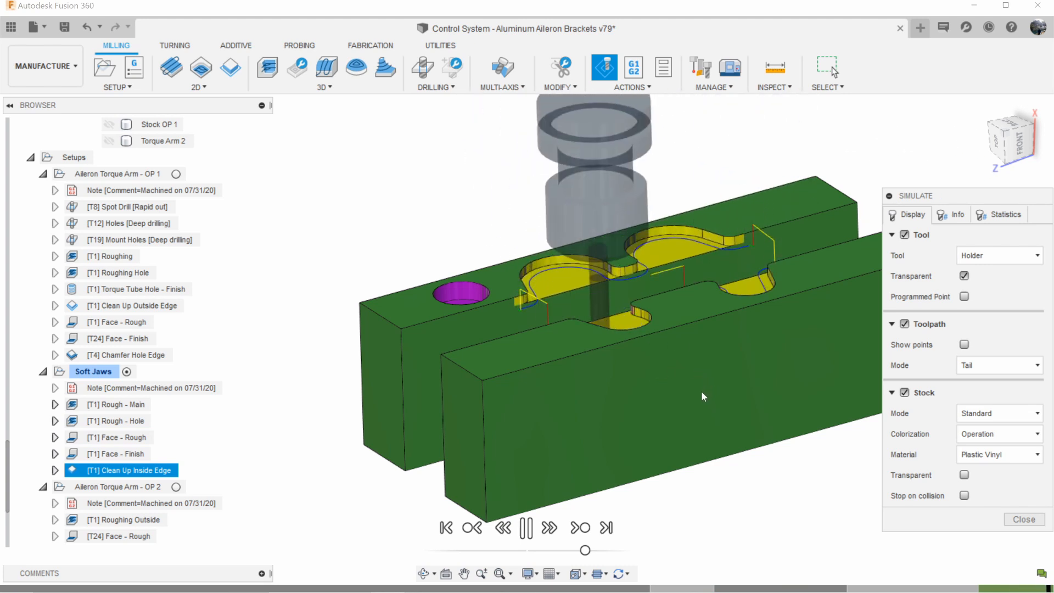
click(527, 527)
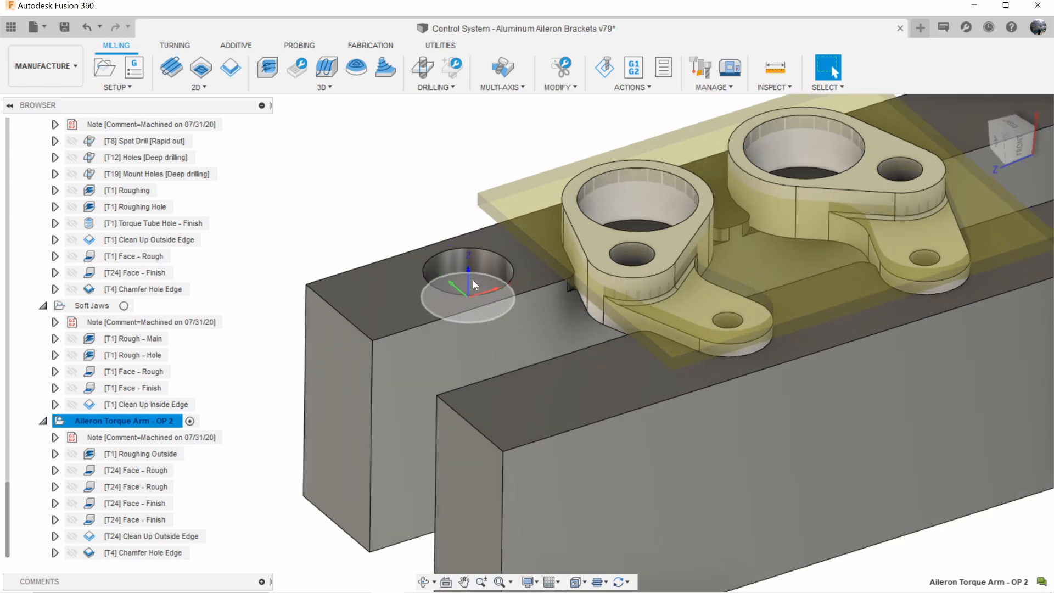
Zoom out to show the OP 2 brackets on the soft jaws and launch the OP 2 simulation.
drag(470, 282, 470, 309)
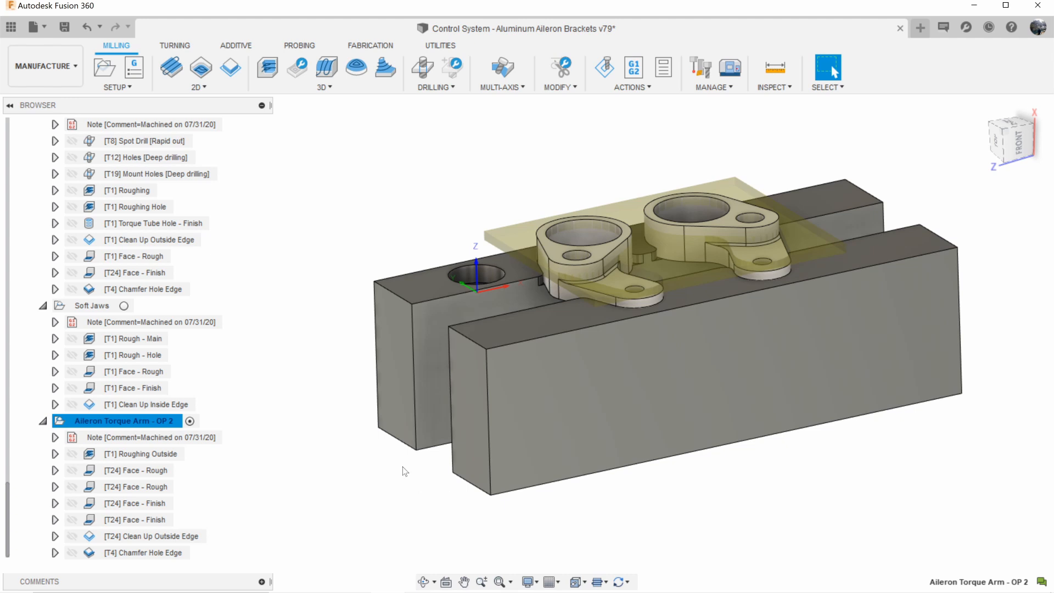
mouse_move(402, 334)
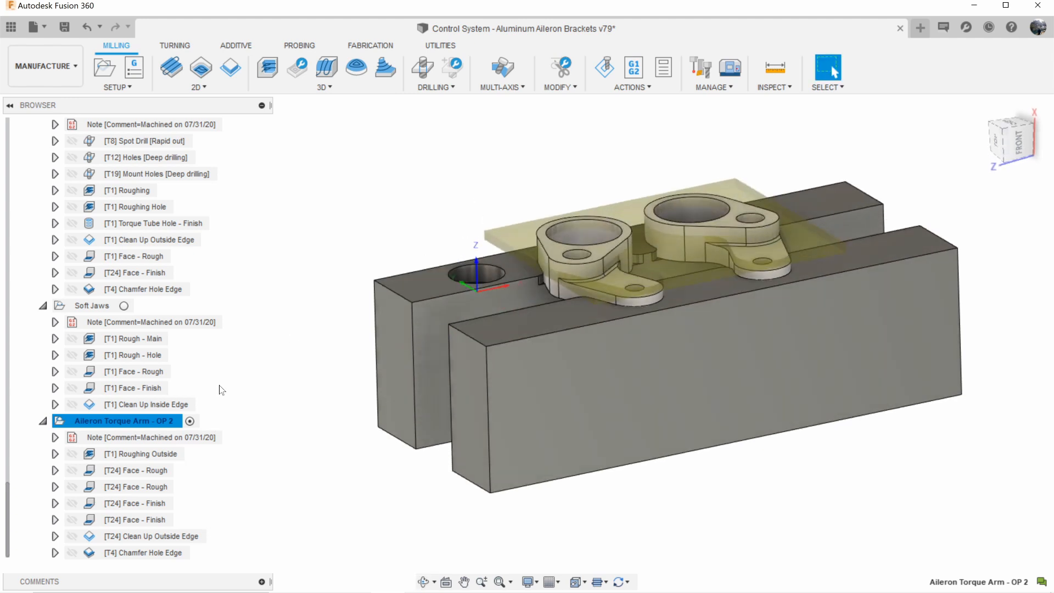
click(143, 551)
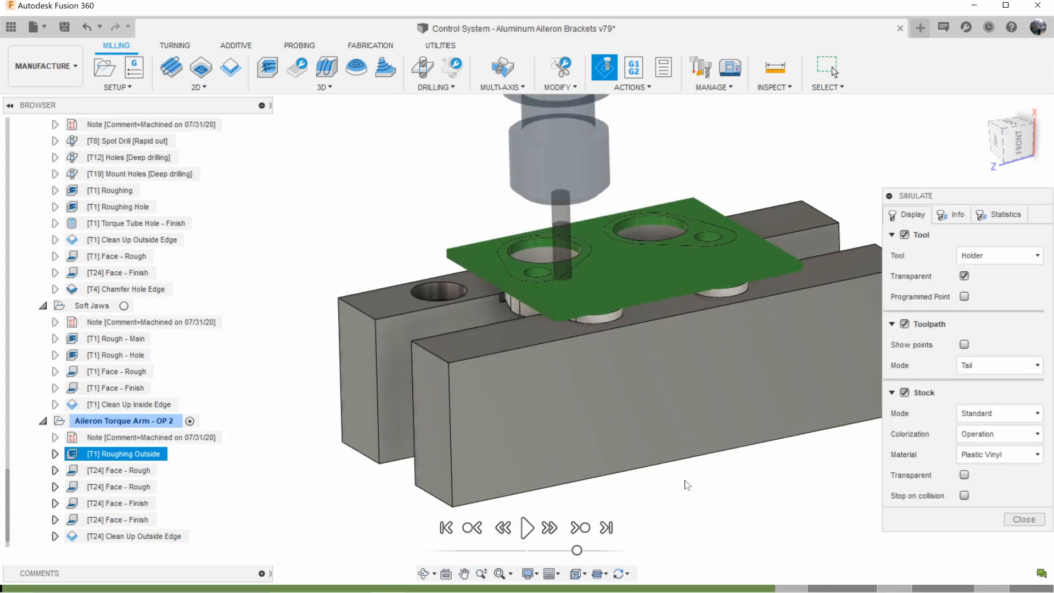
Show the Info readout with Roughing Outside position, tool and spindle speed.
click(950, 215)
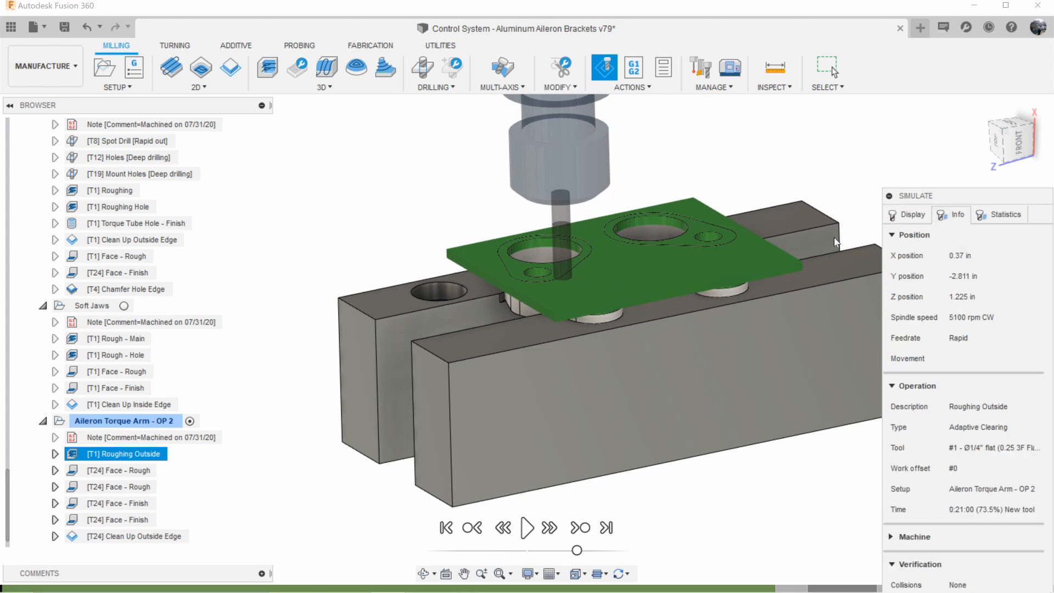
mouse_move(538, 360)
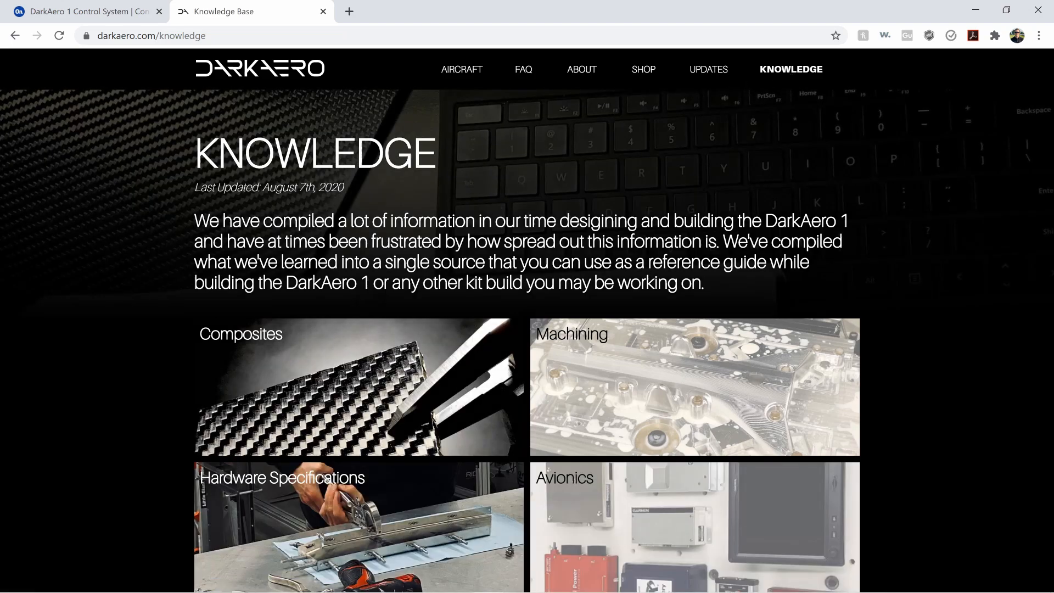
Scroll the DarkAero Machining knowledge page down to the calculator preview.
scroll(down, 3)
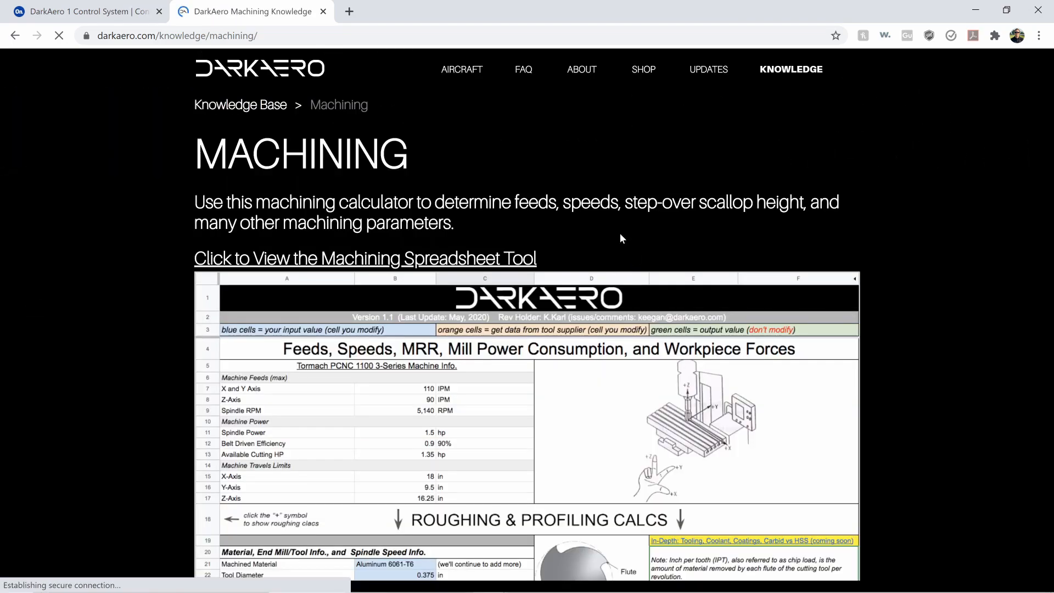
scroll(down, 3)
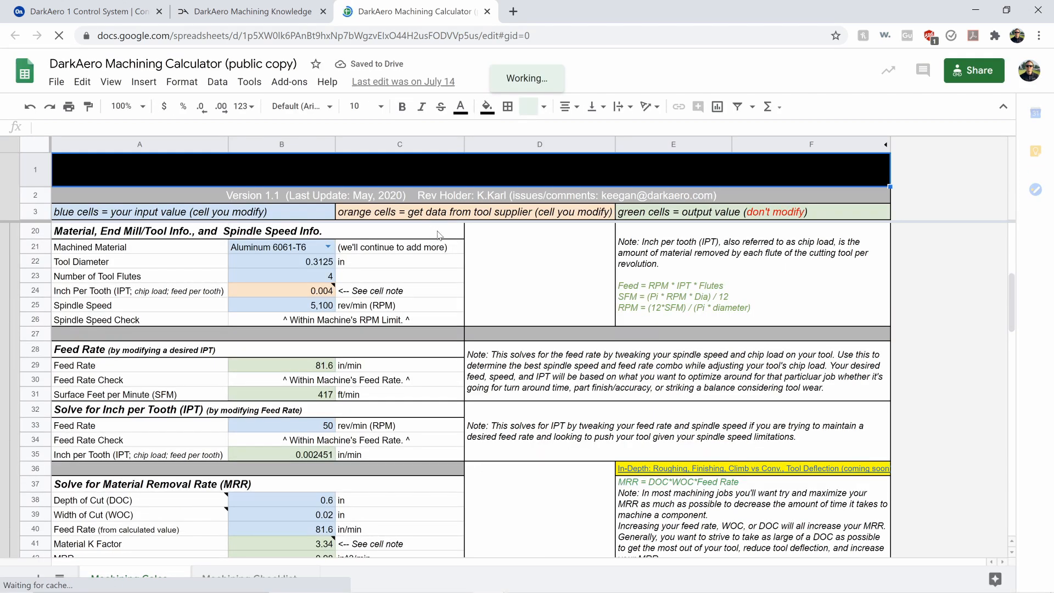
Browse the calculator's chip-thinning and power checks, then return to Fusion 360.
scroll(down, 3)
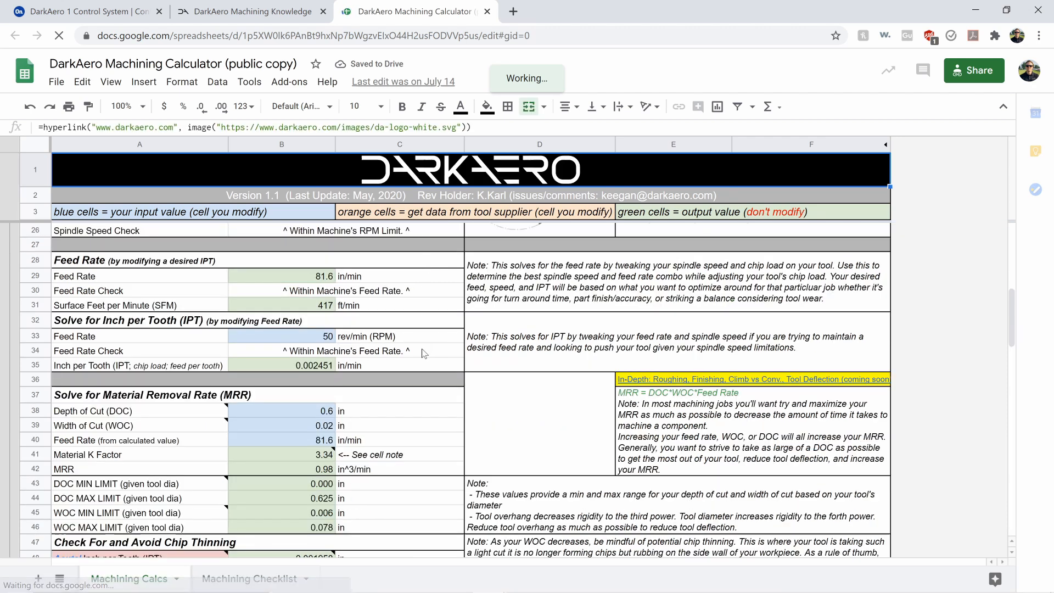
scroll(down, 3)
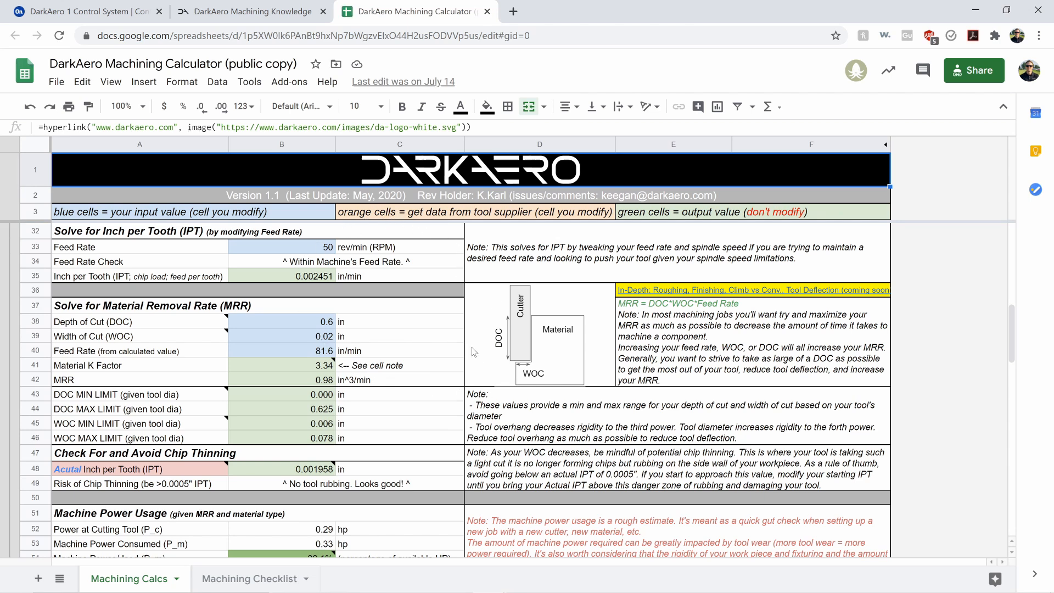
key(alt+tab)
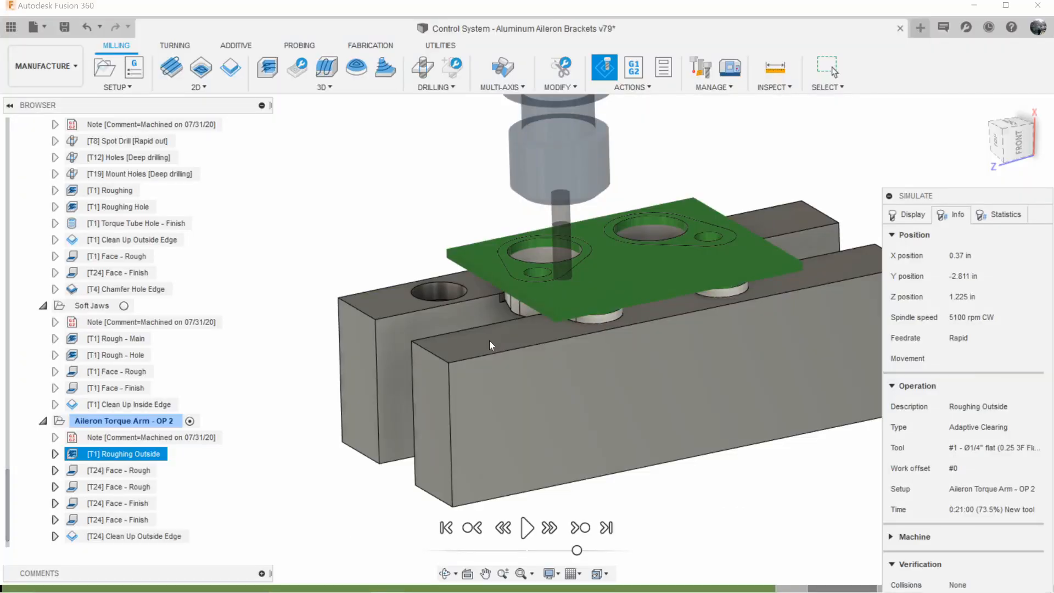
Play the OP 2 simulation through the Face - Rough and Face - Finish operations.
click(526, 528)
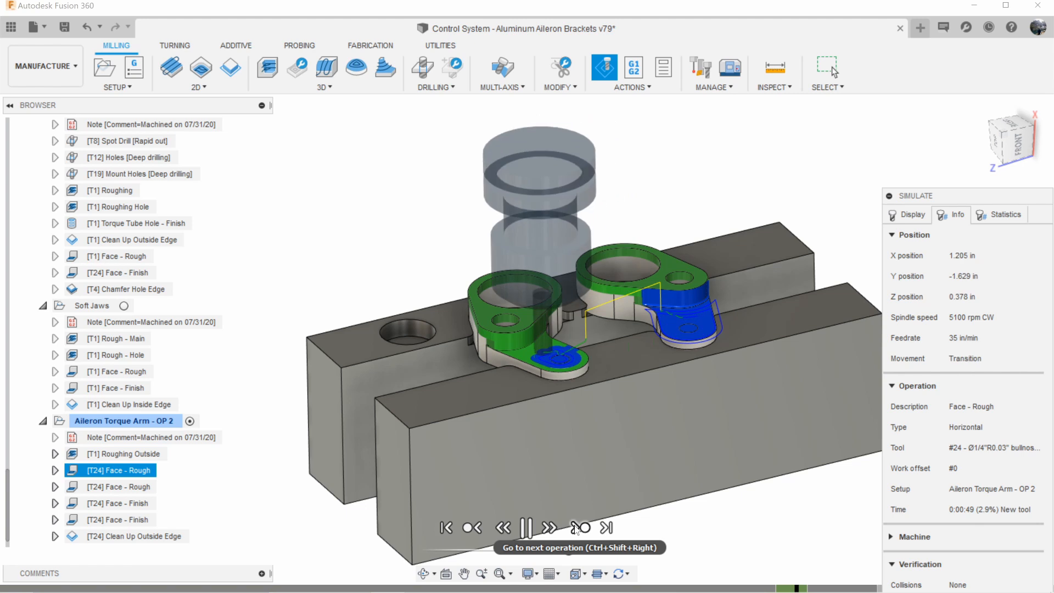
click(579, 527)
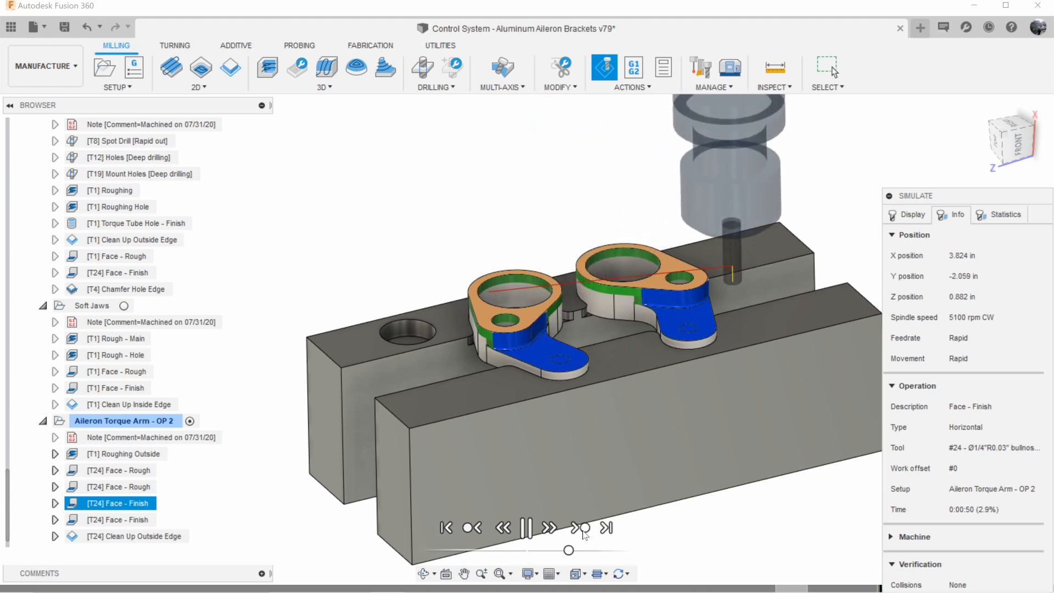
click(575, 528)
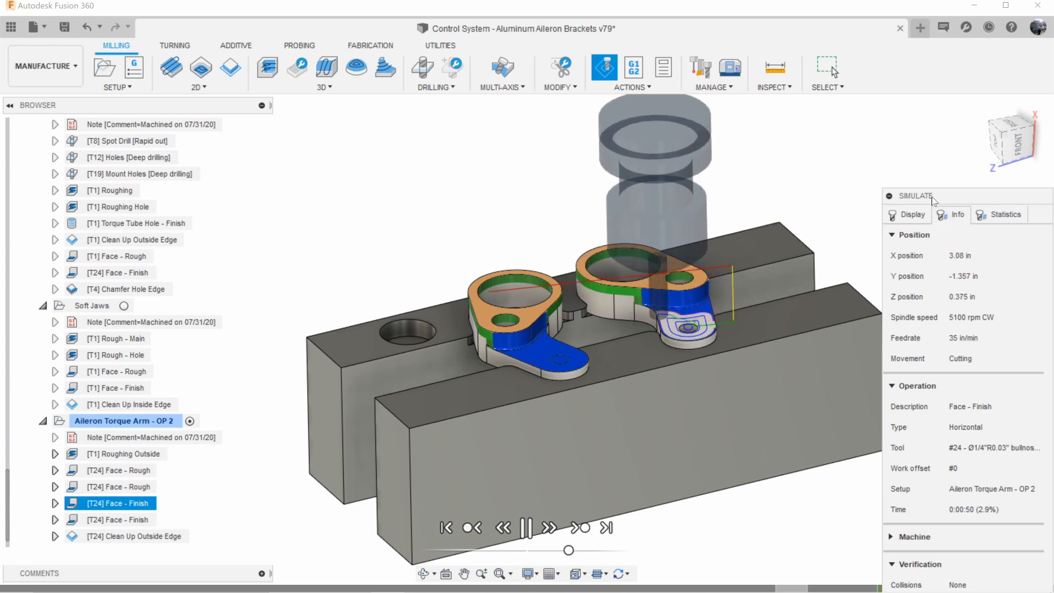
click(526, 527)
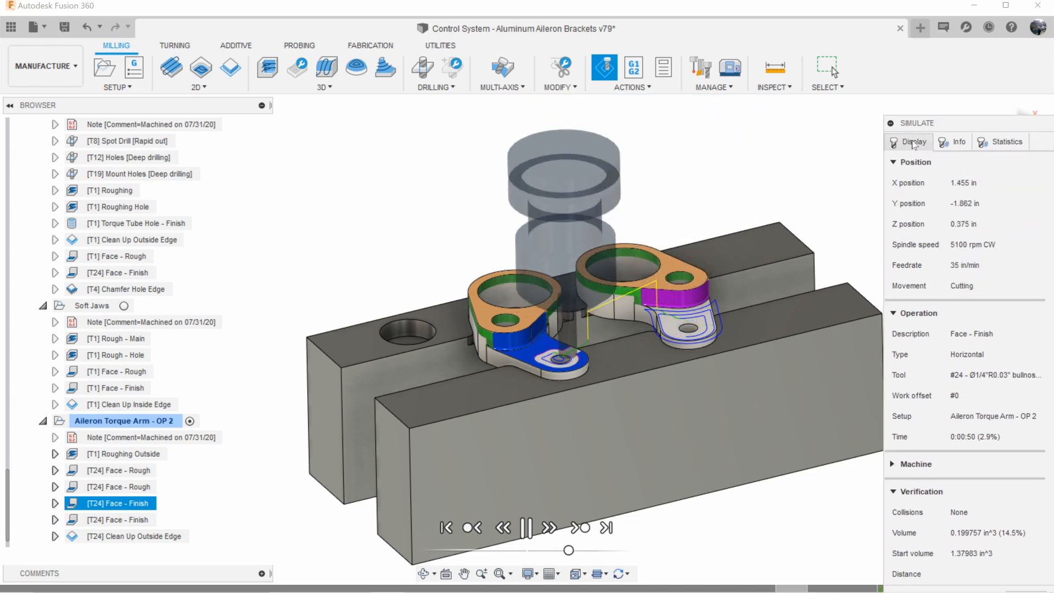
Show the simulation display settings and step through Clean Up Outside Edge.
click(913, 141)
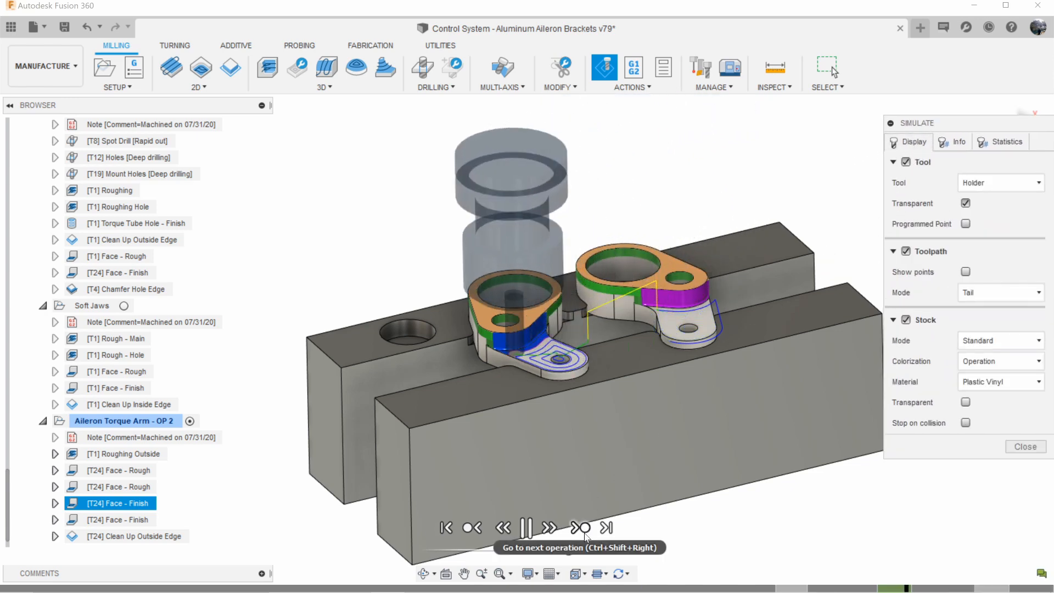
click(579, 527)
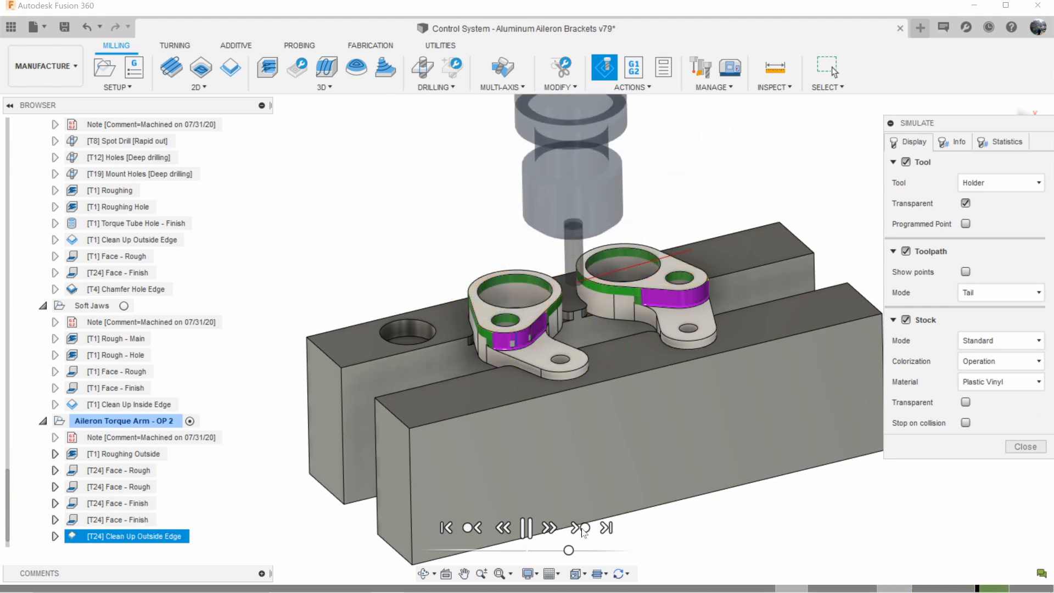
click(575, 527)
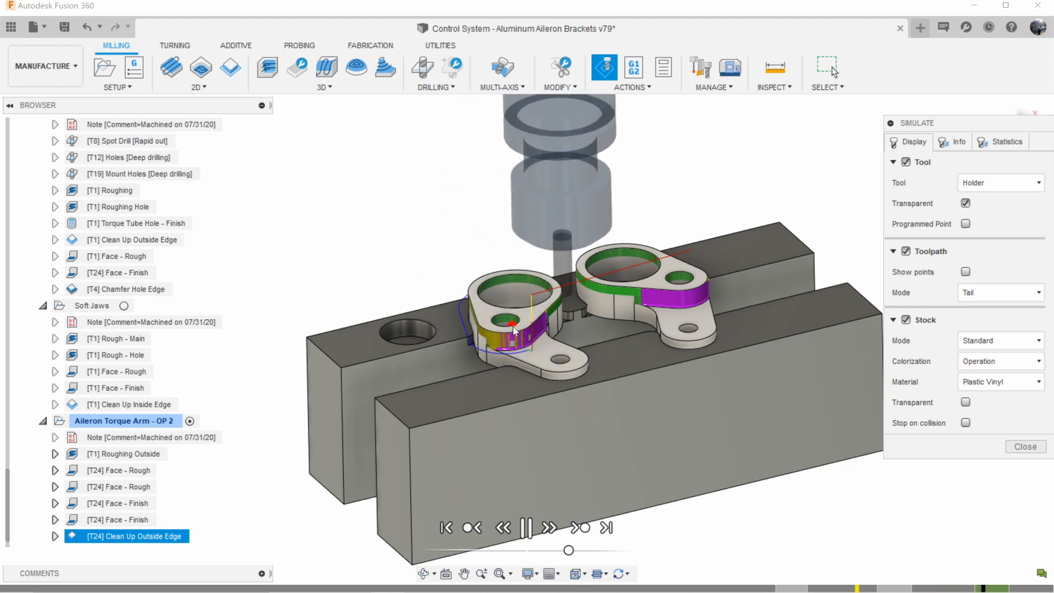
click(581, 528)
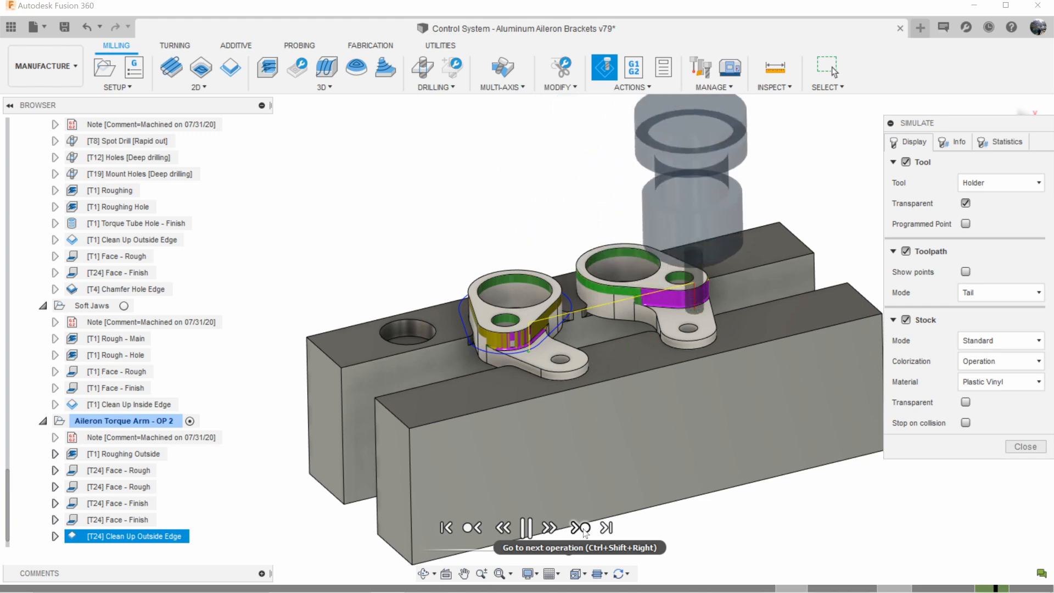
click(580, 527)
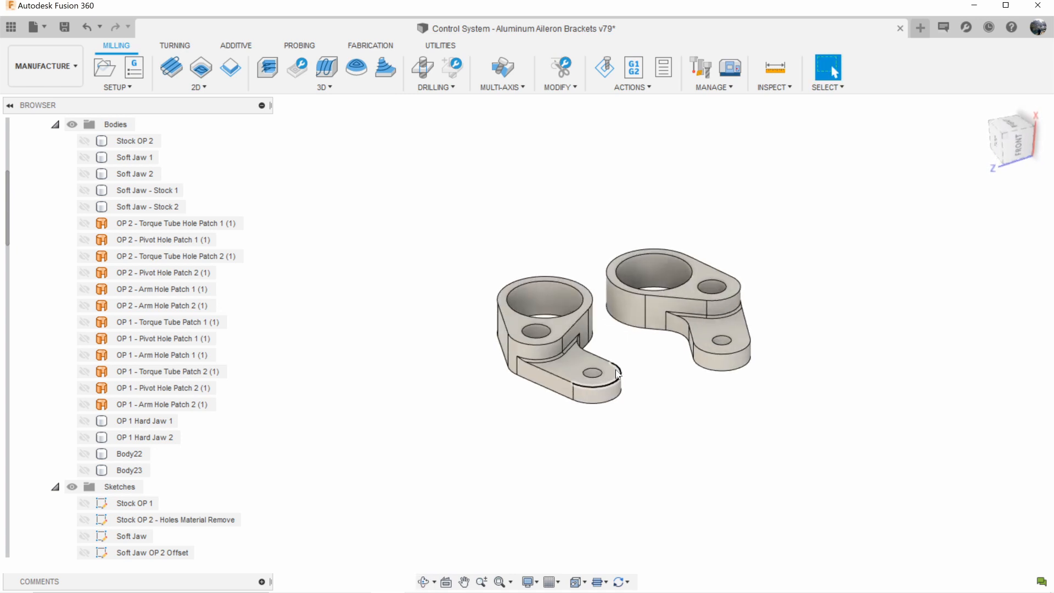
Orbit the two finished aileron brackets to view them from above and low side.
drag(615, 373, 555, 329)
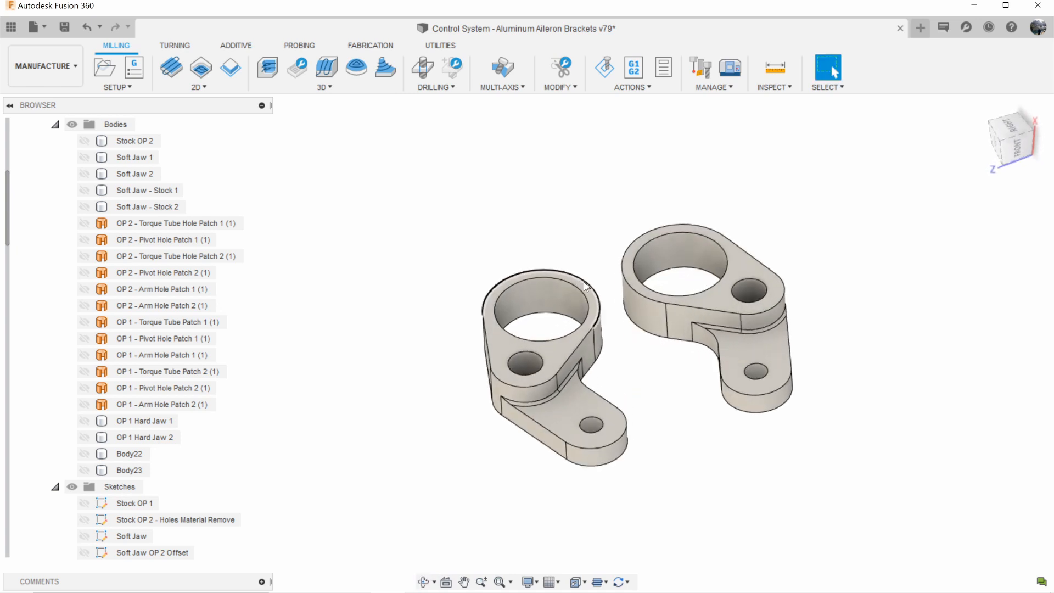
mouse_move(599, 272)
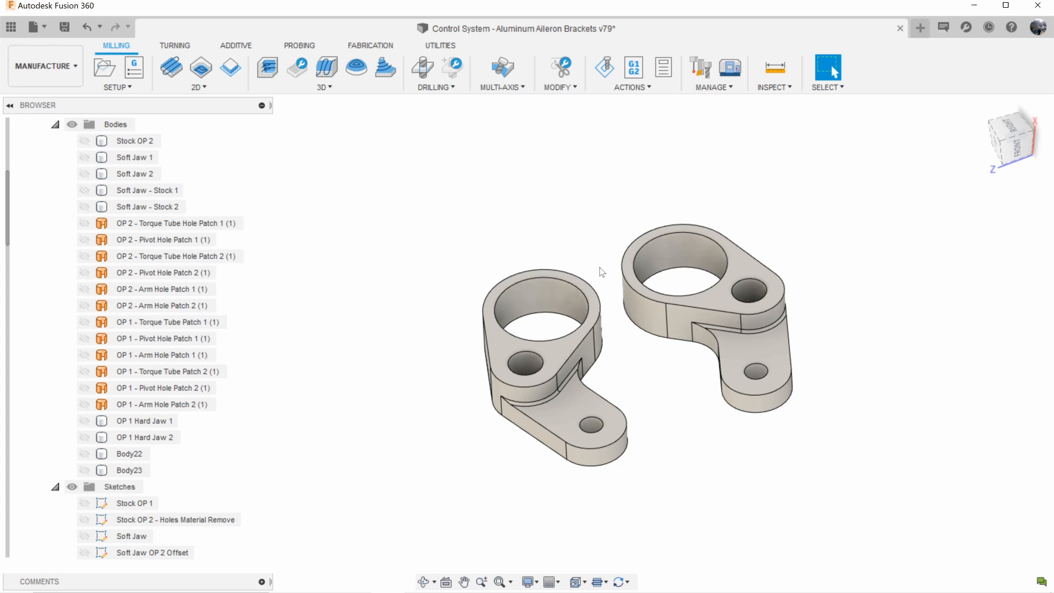
mouse_move(666, 422)
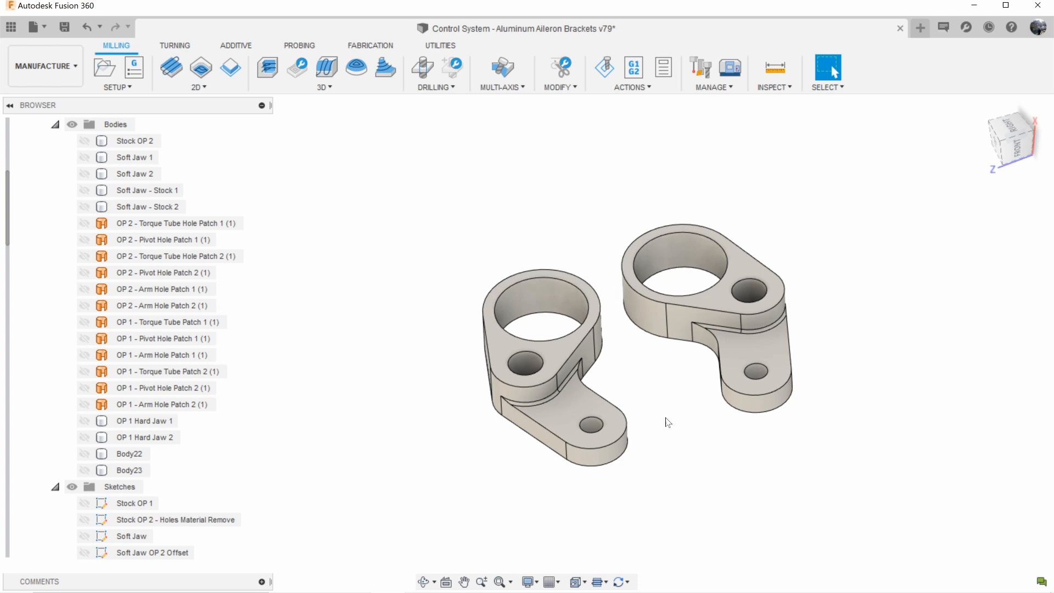
drag(669, 421, 671, 393)
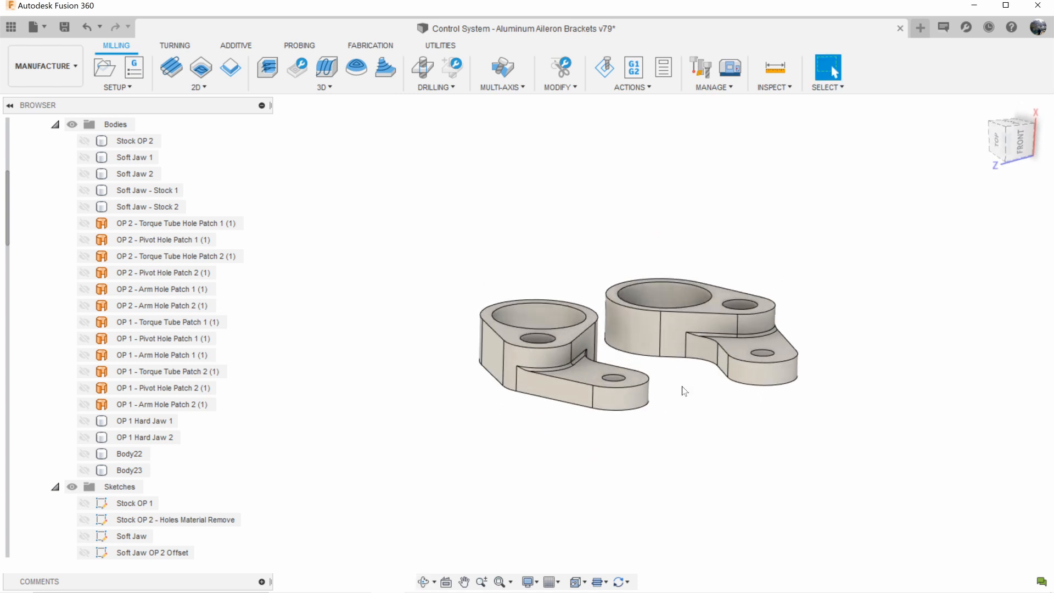
mouse_move(673, 381)
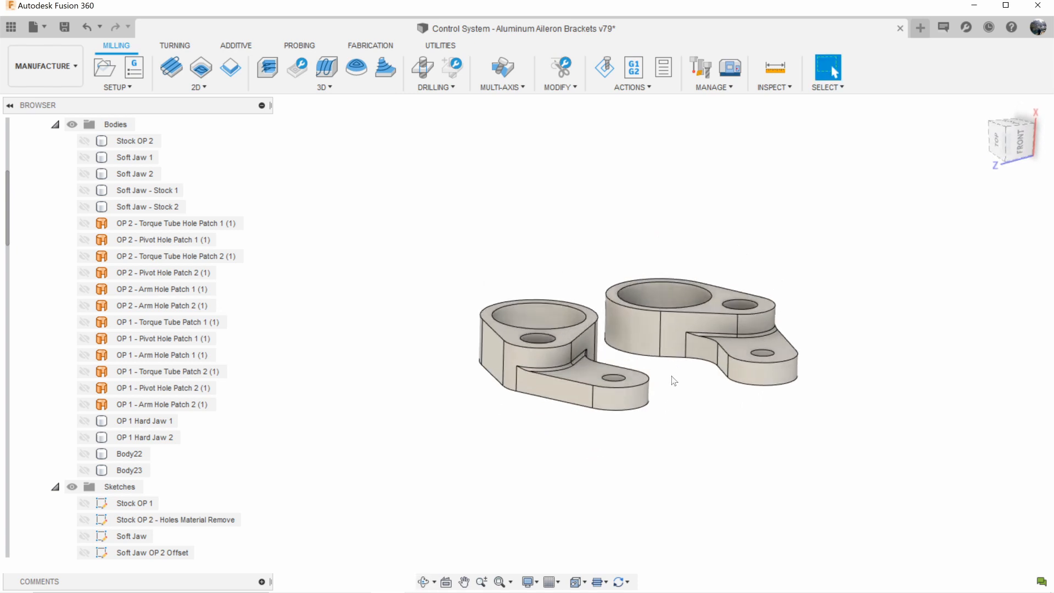